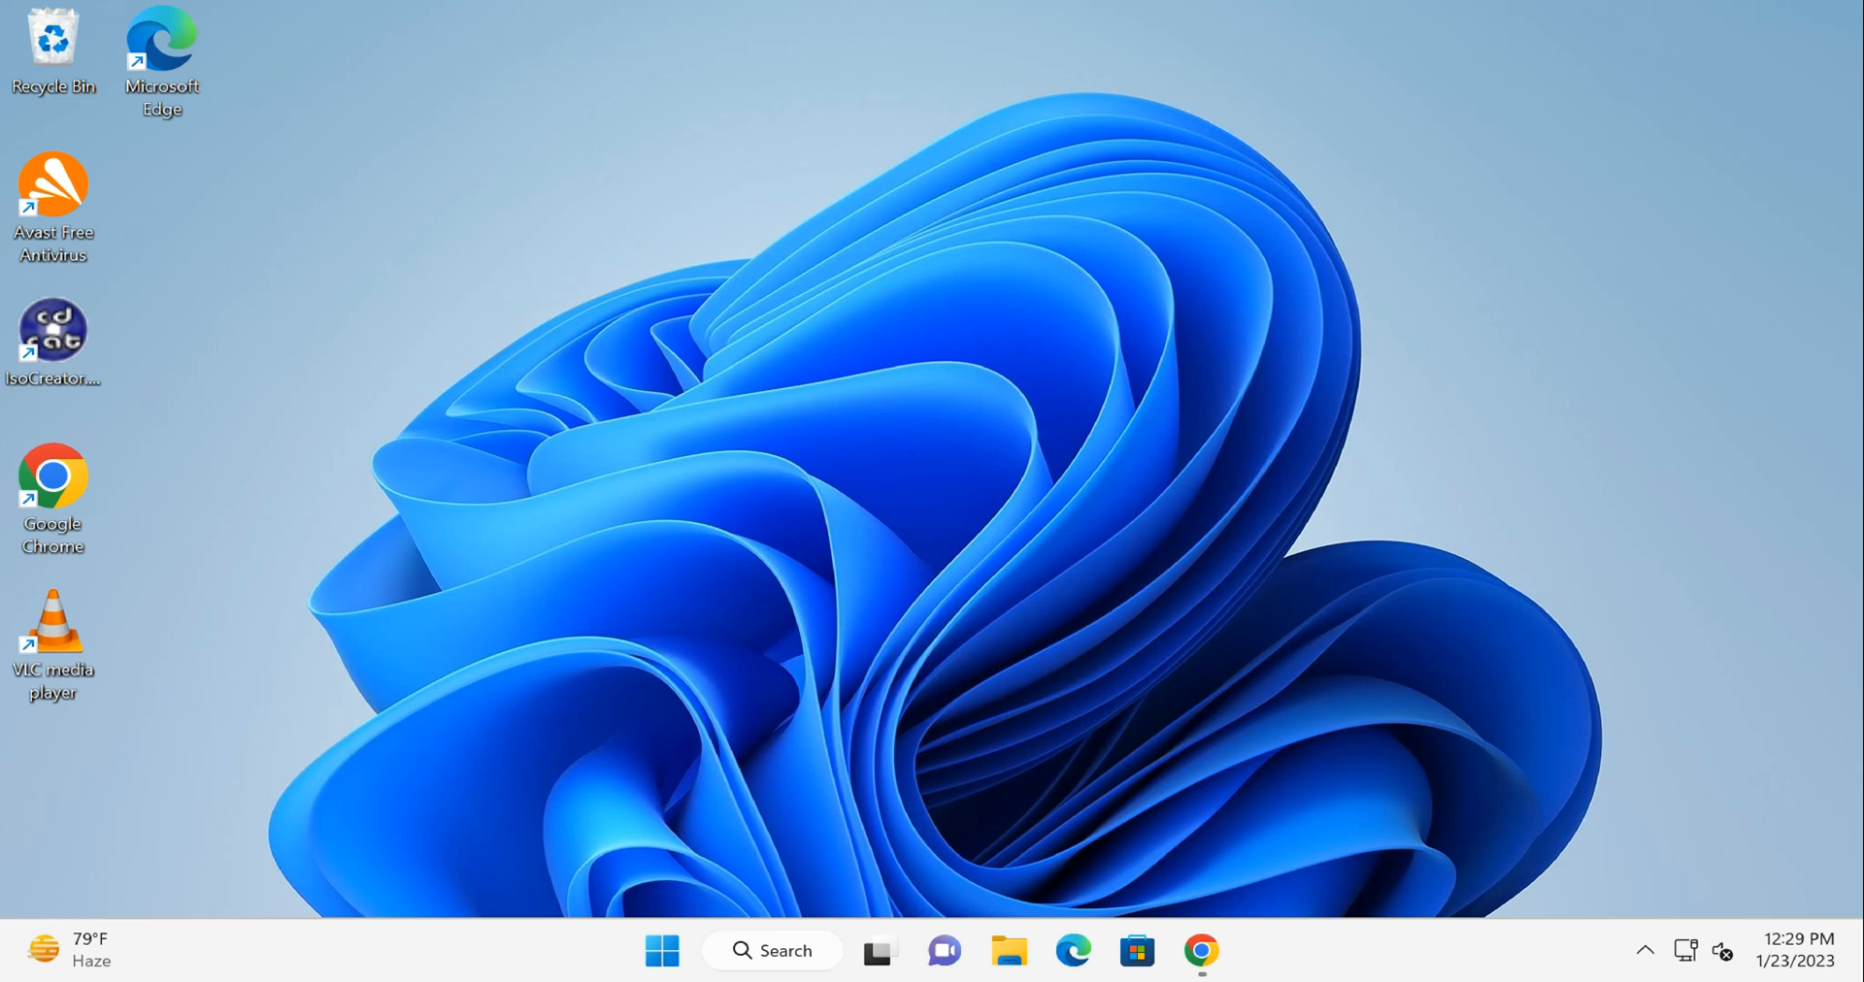
Launch Chrome and download TakeOwnershipPro.exe from the Top Password product page.
click(1467, 671)
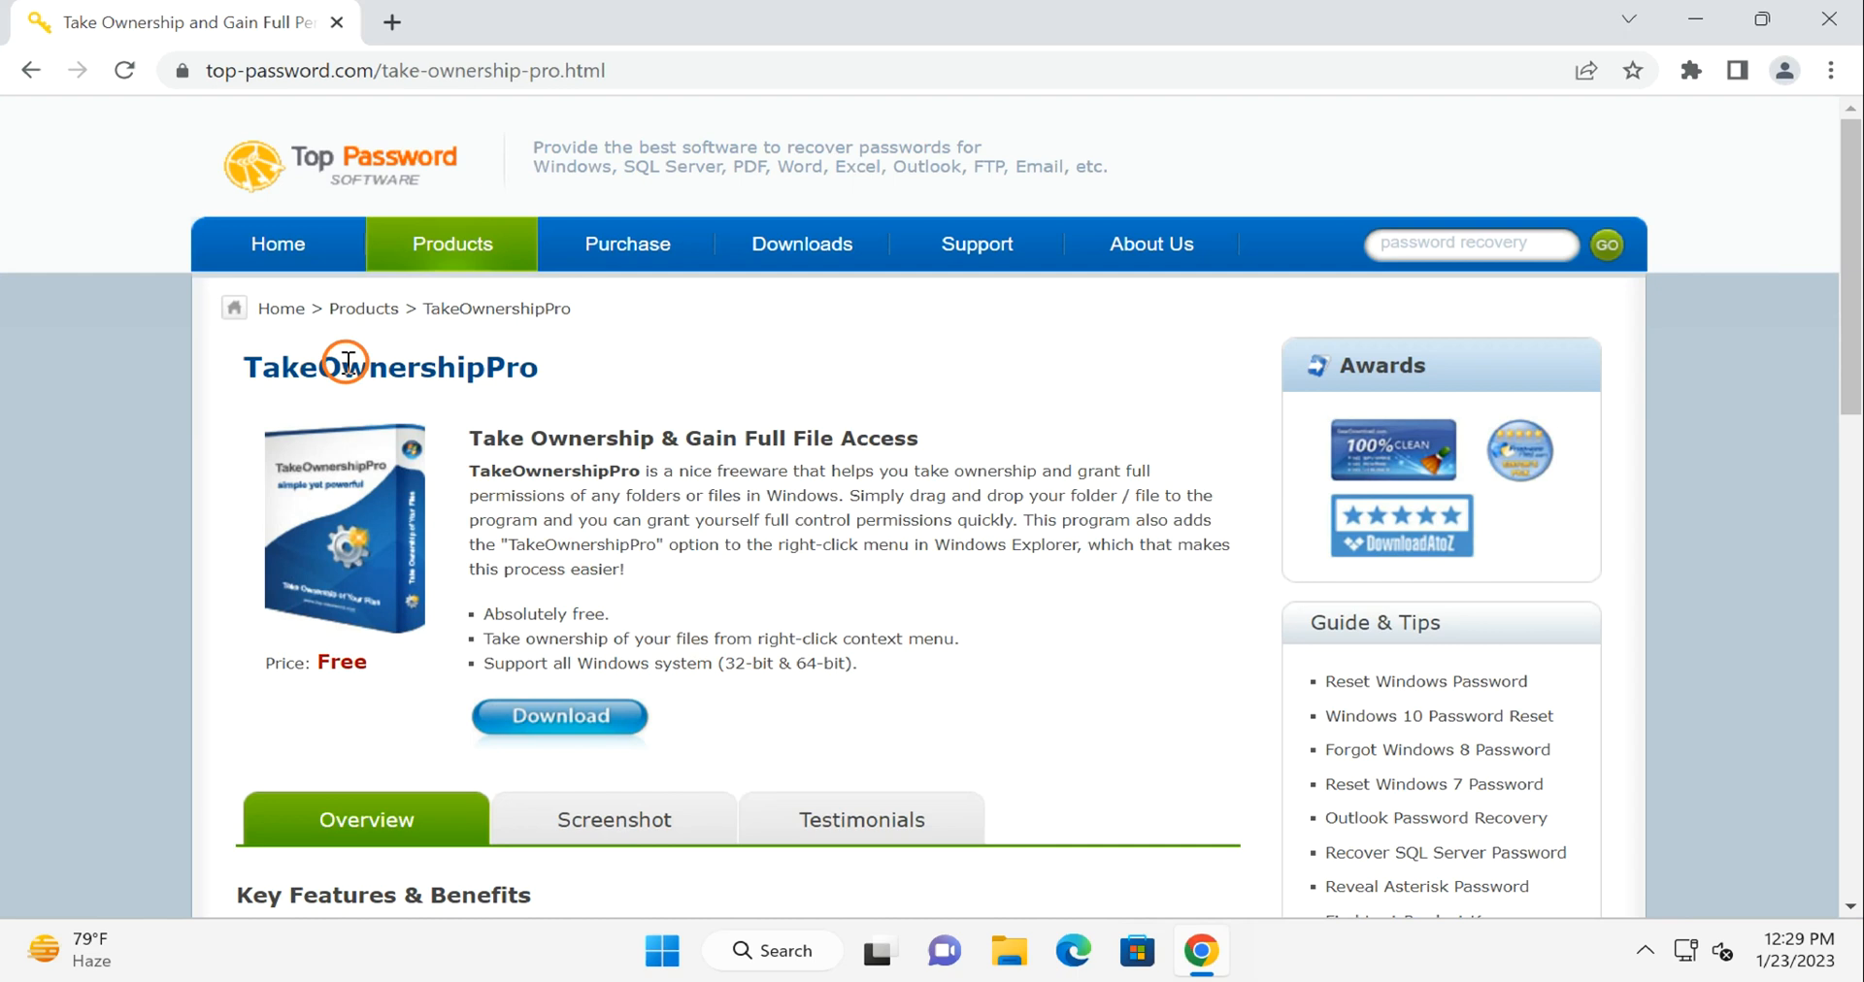
mouse_move(694, 184)
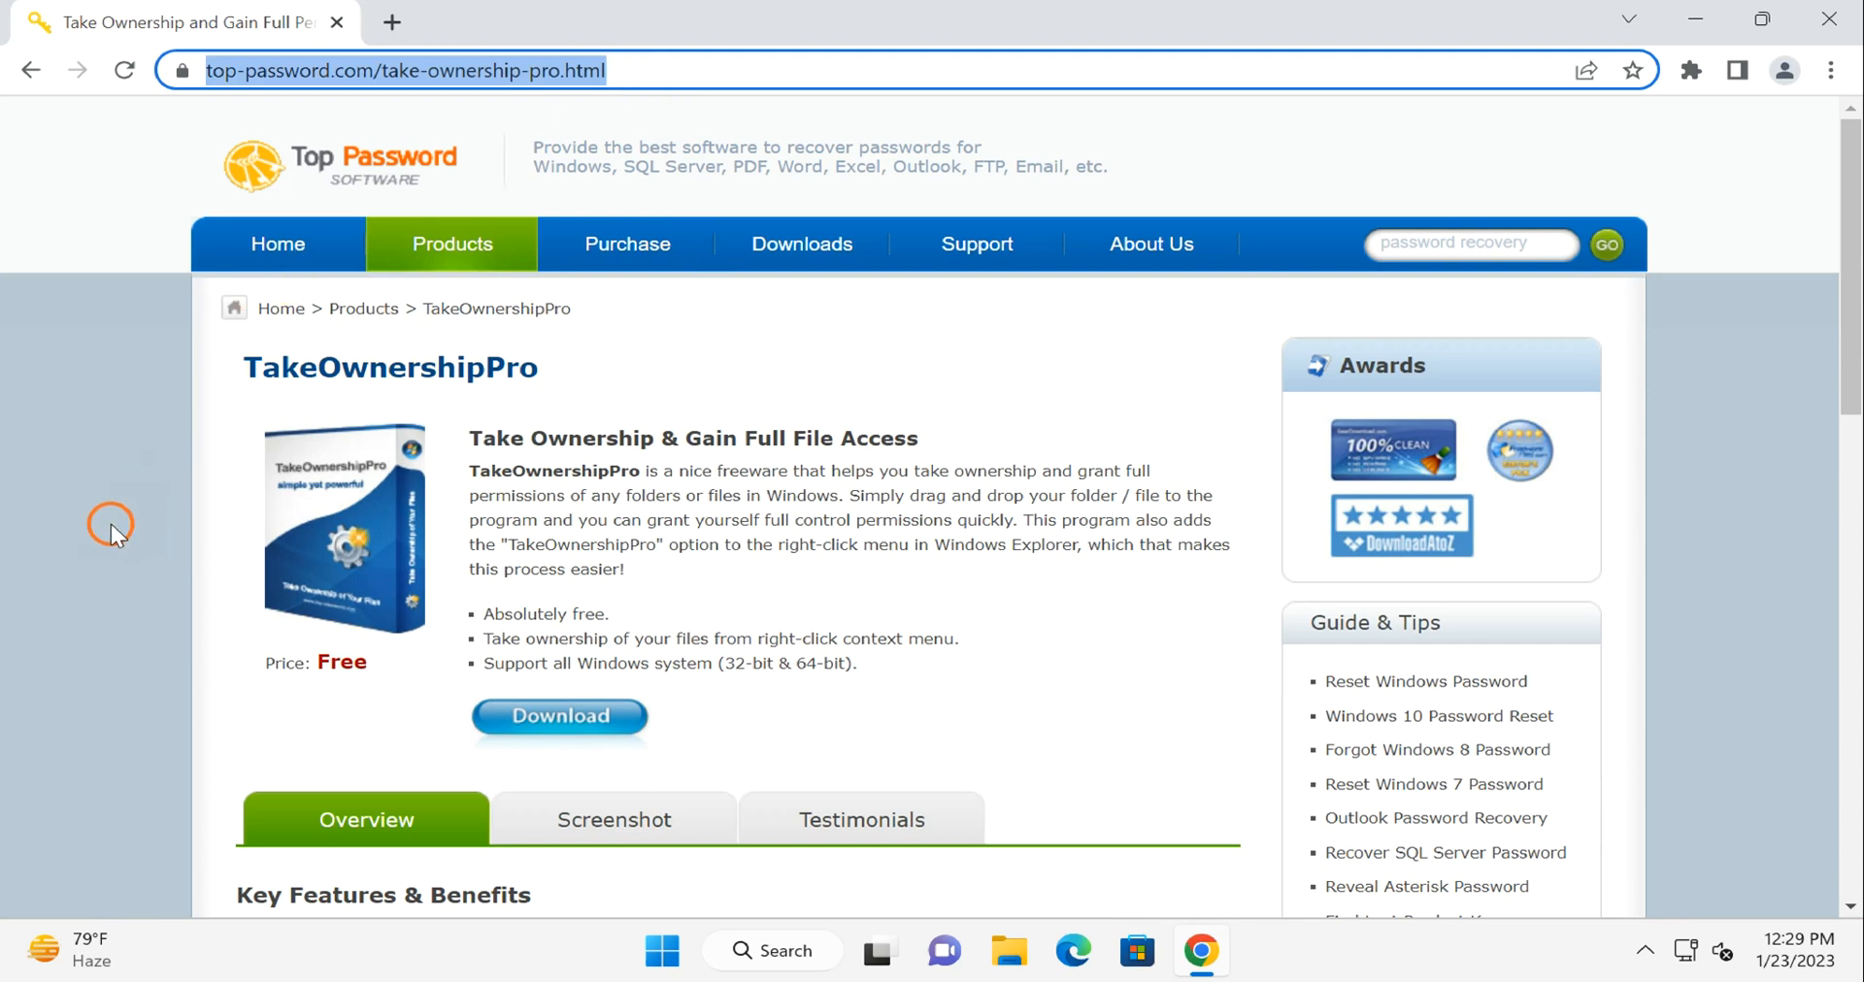
mouse_move(559, 723)
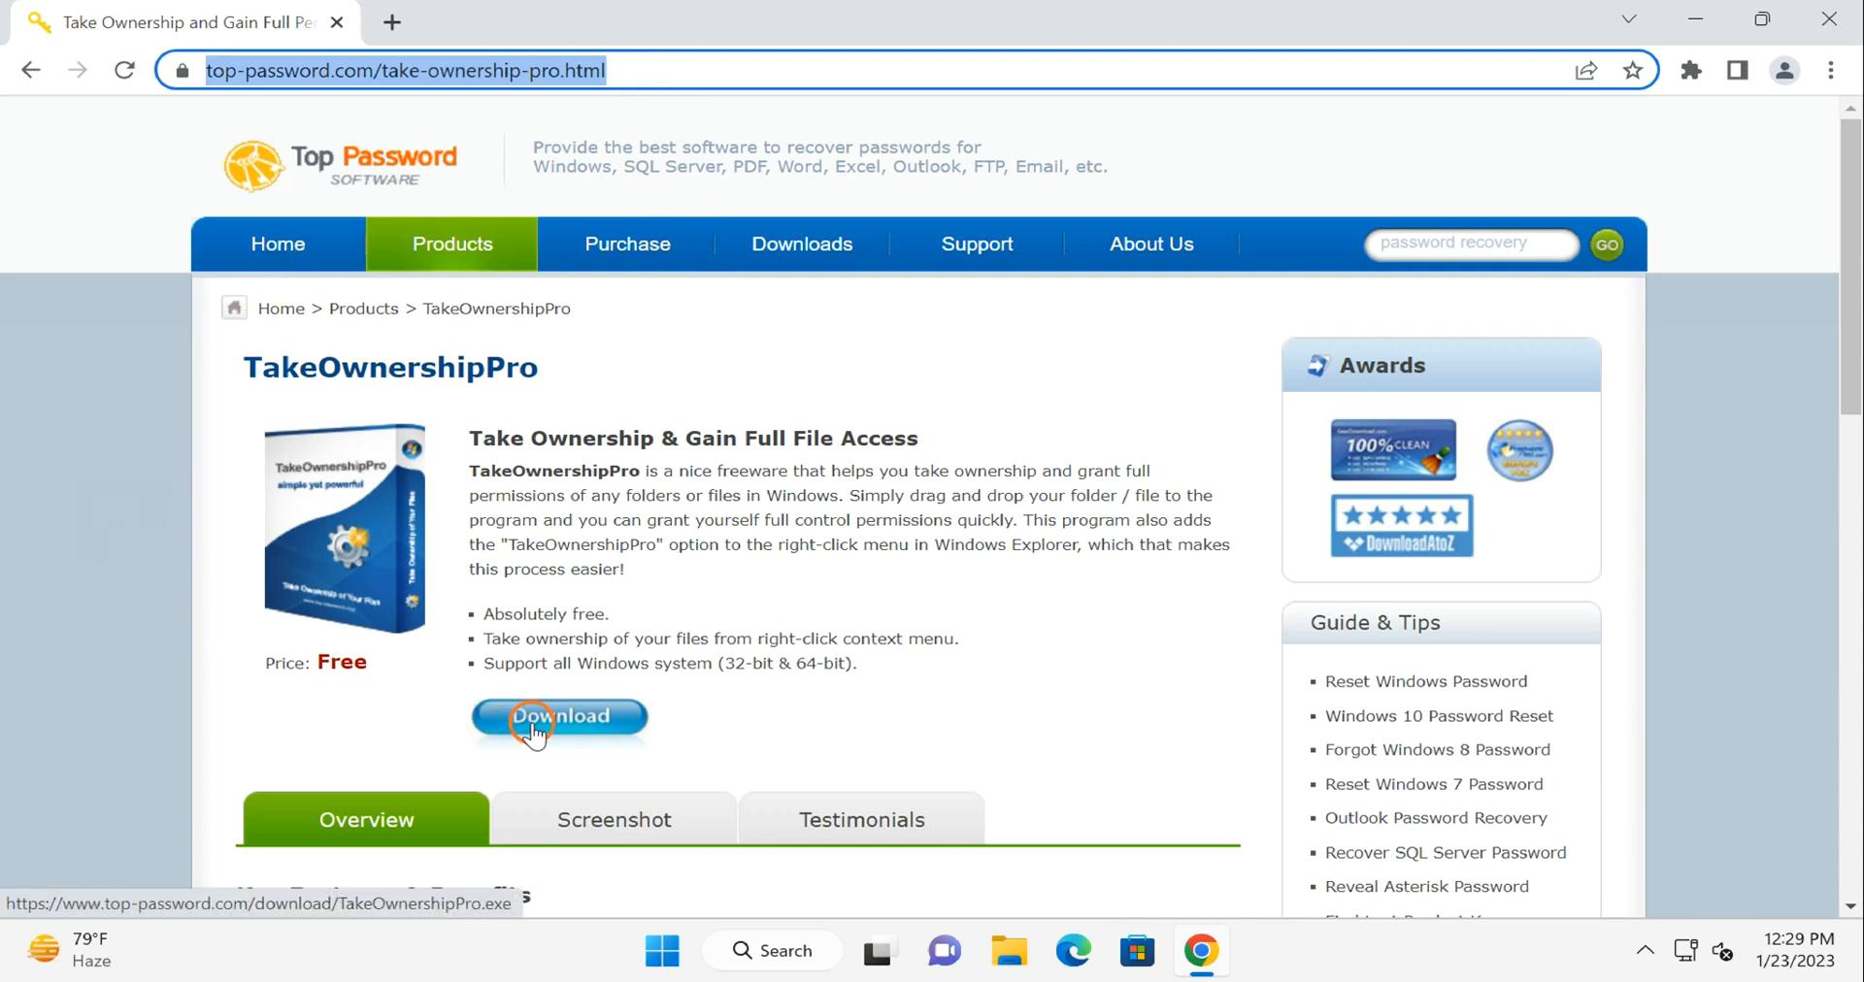
click(559, 715)
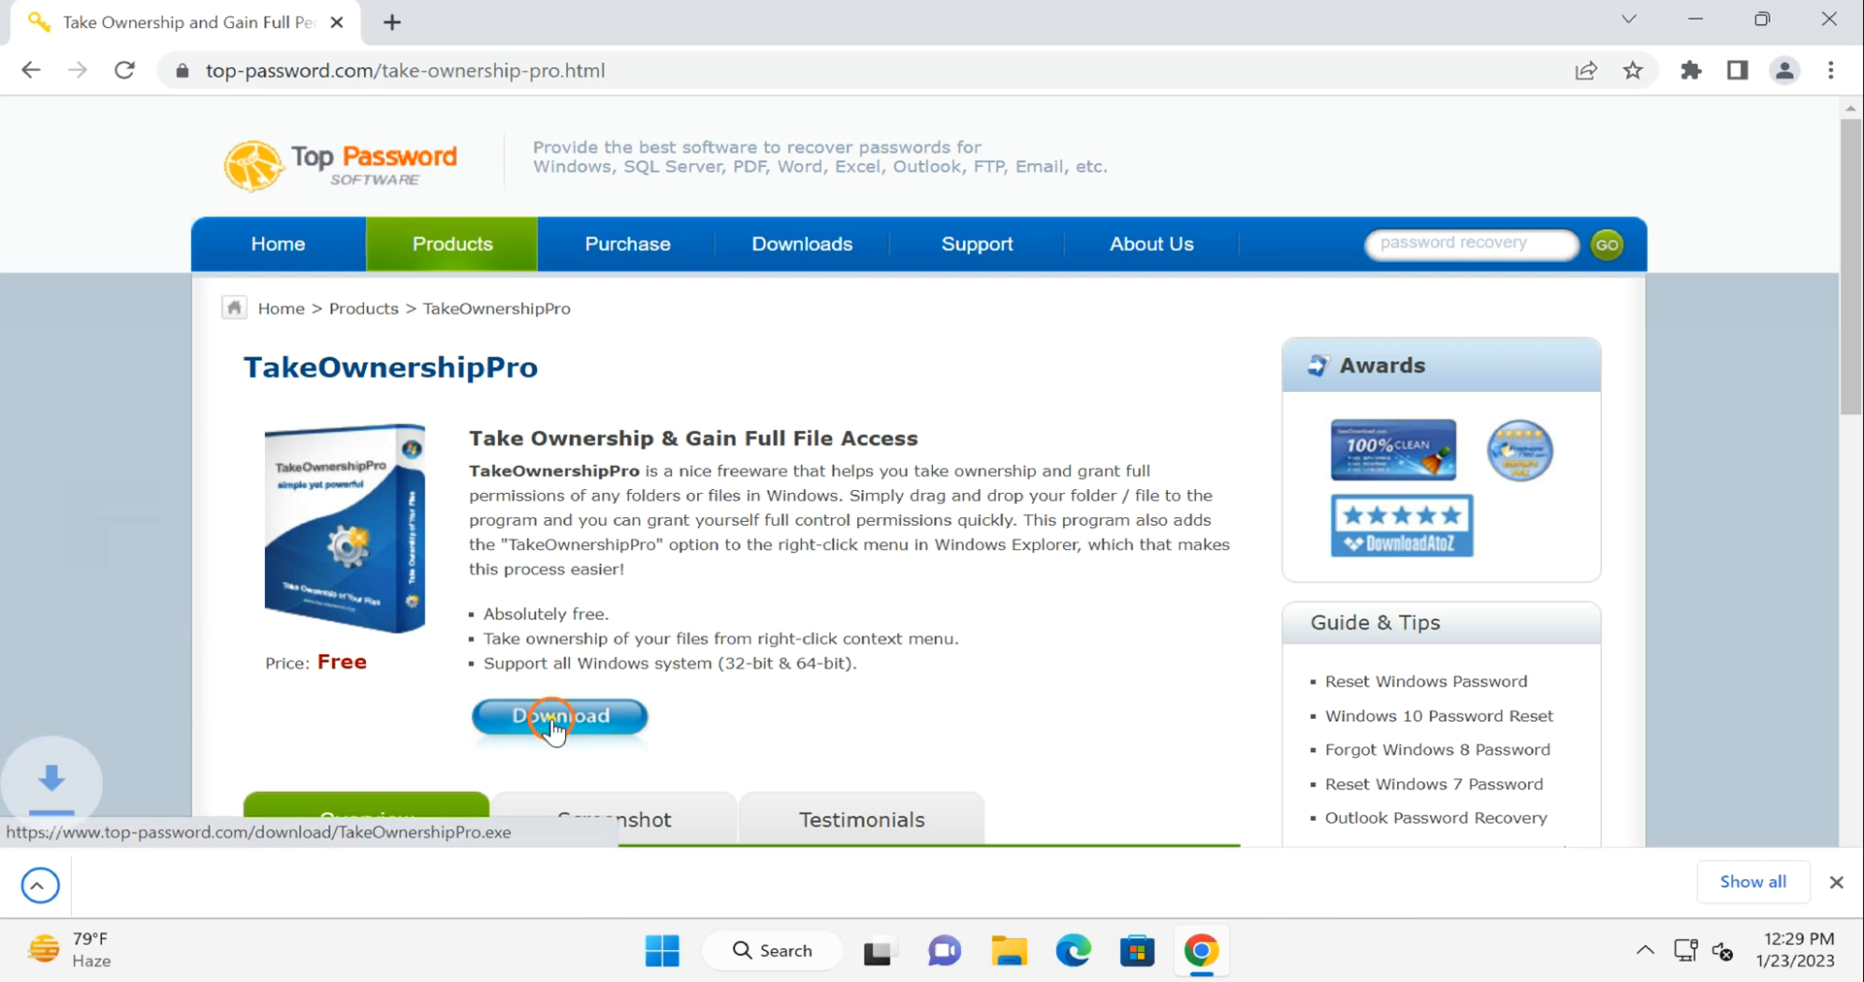
click(559, 716)
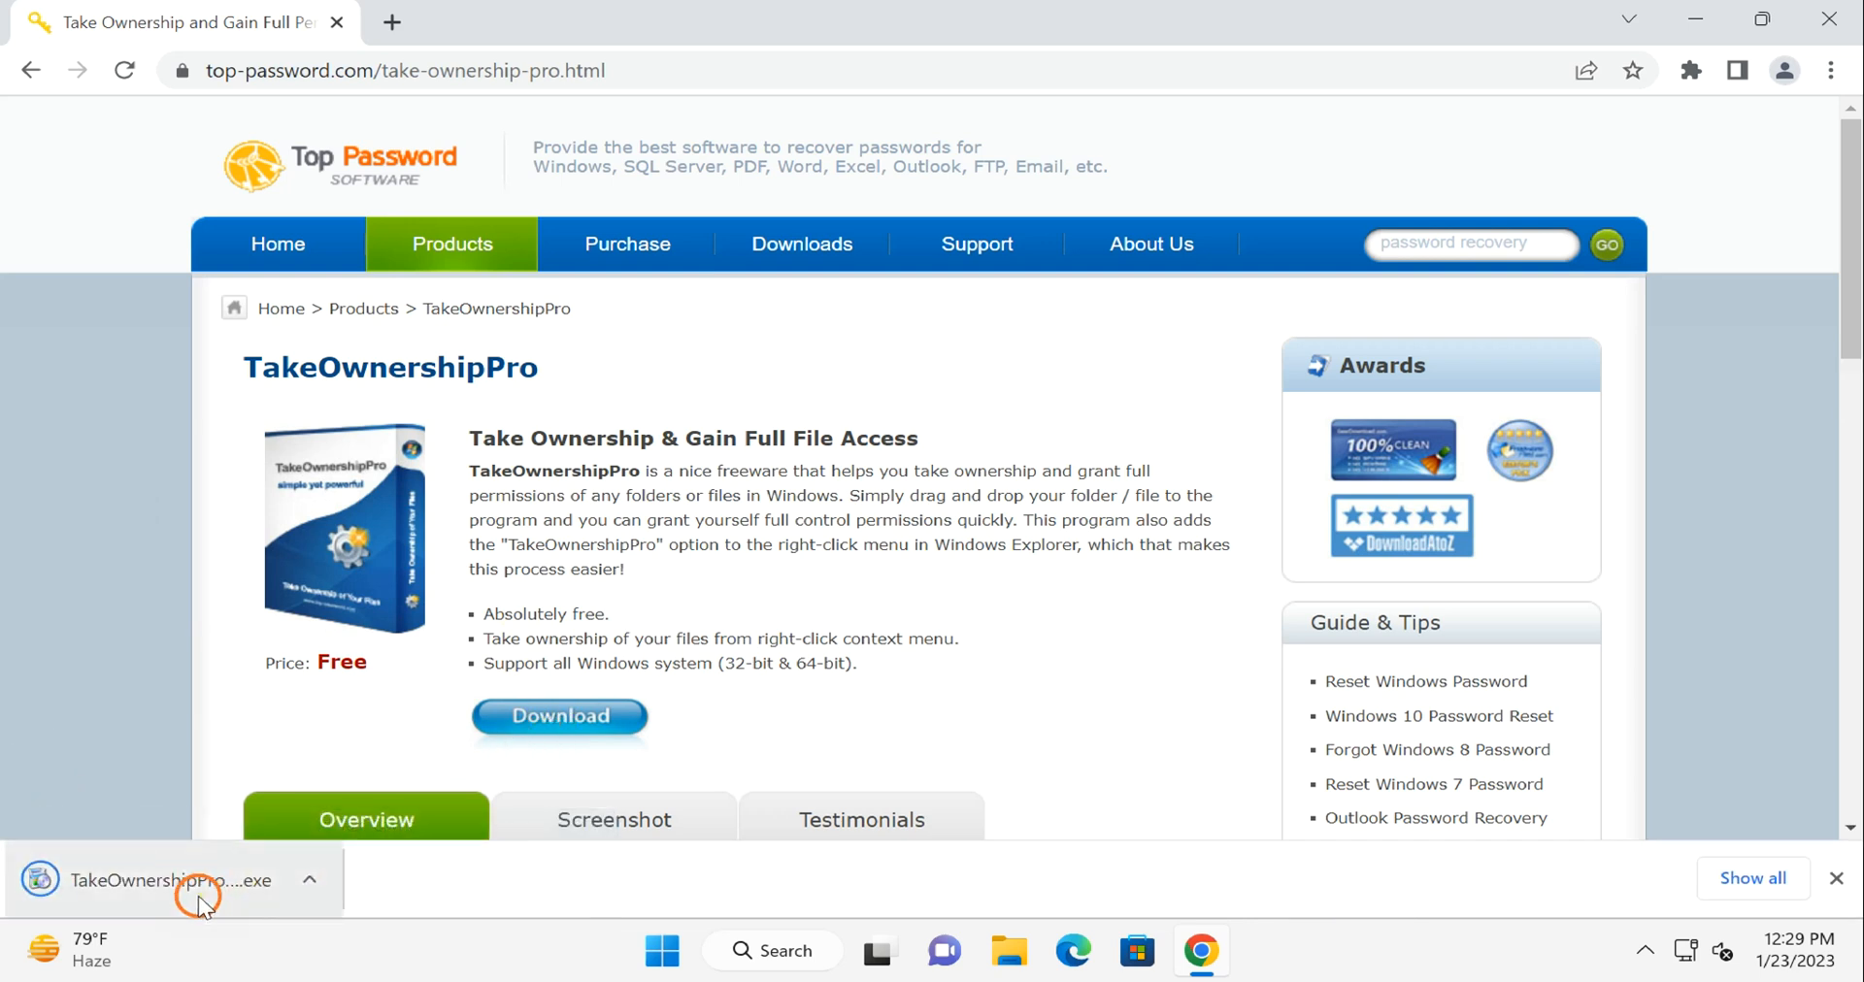
Run the TakeOwnershipPro installer and advance through Setup to install it in the default folder.
click(173, 880)
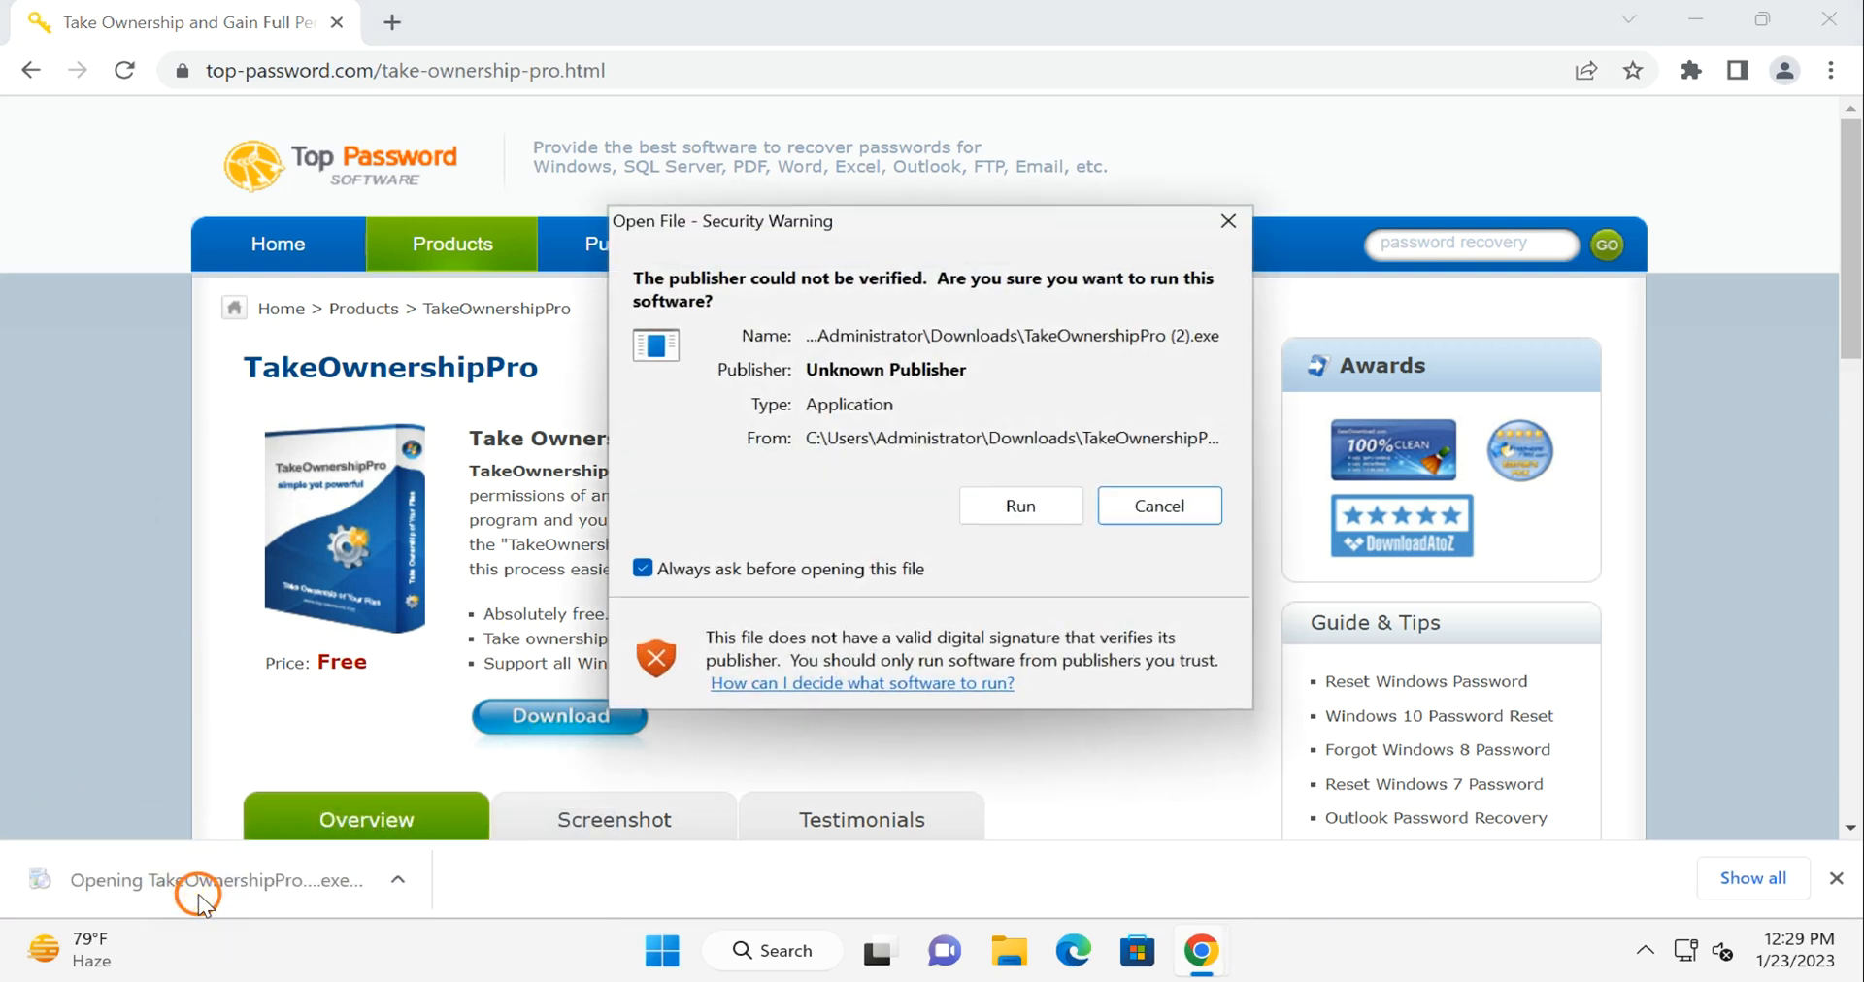
click(1019, 505)
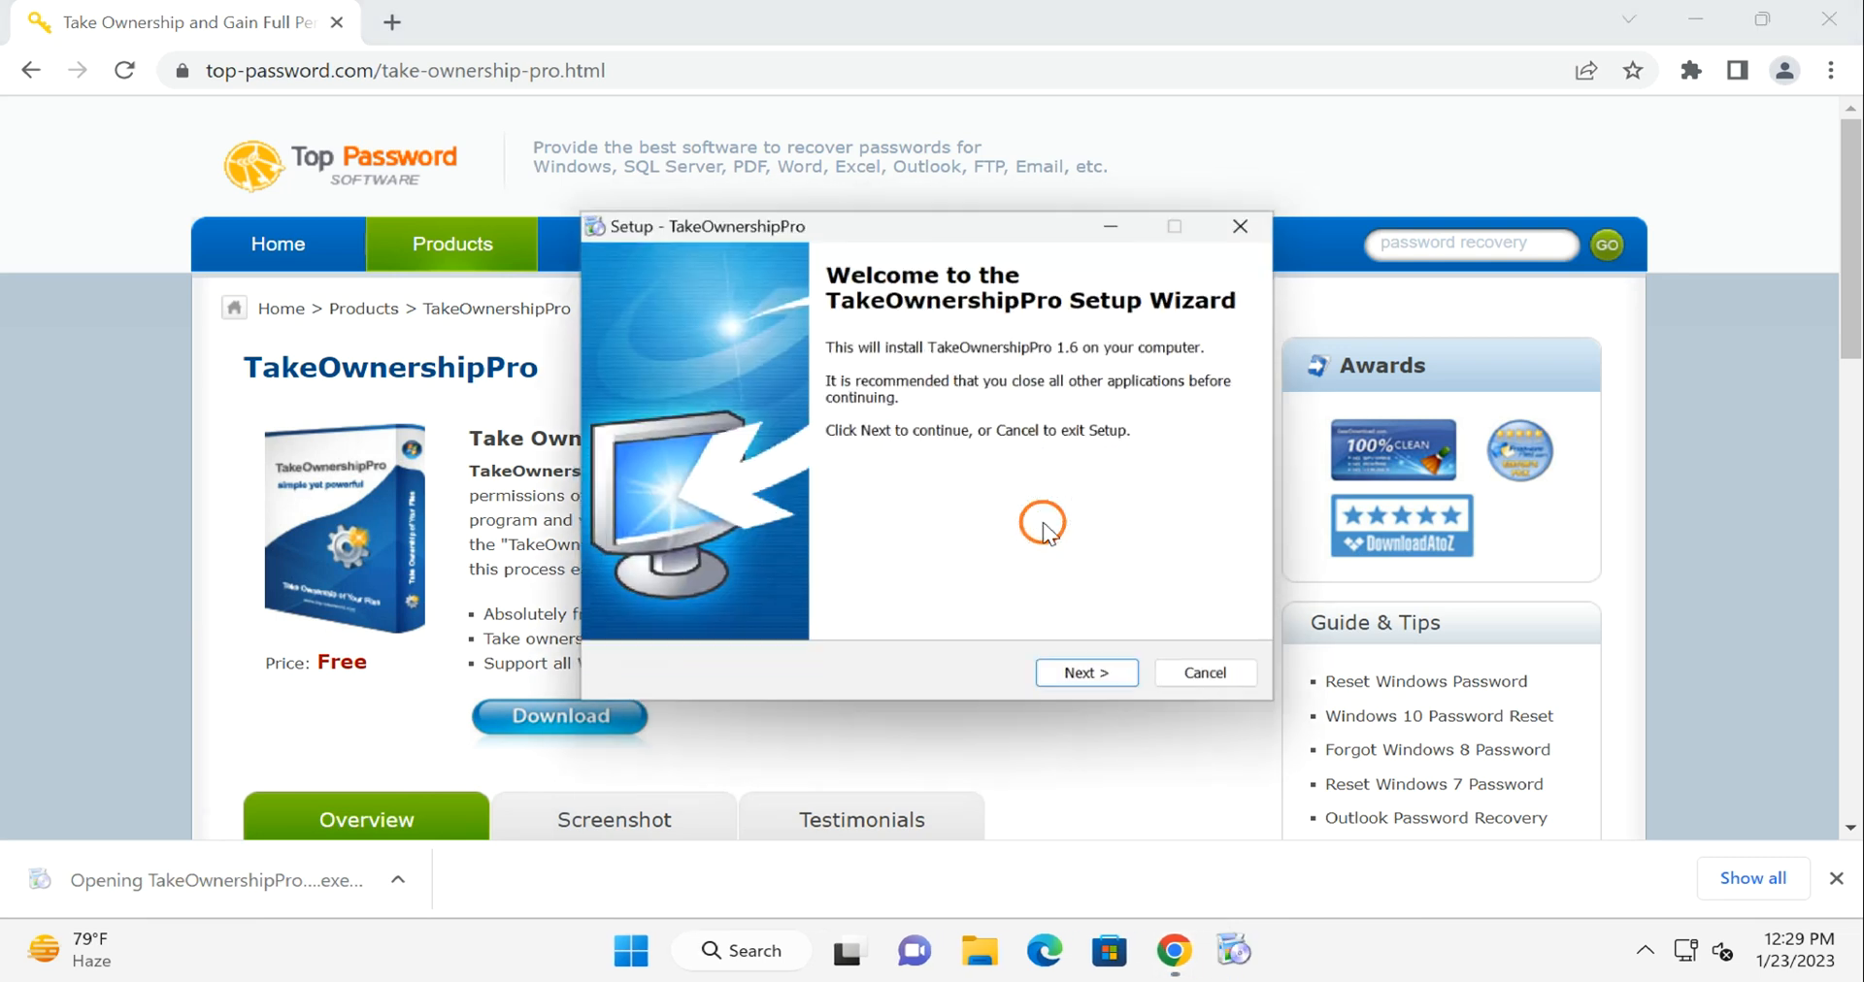
click(1084, 672)
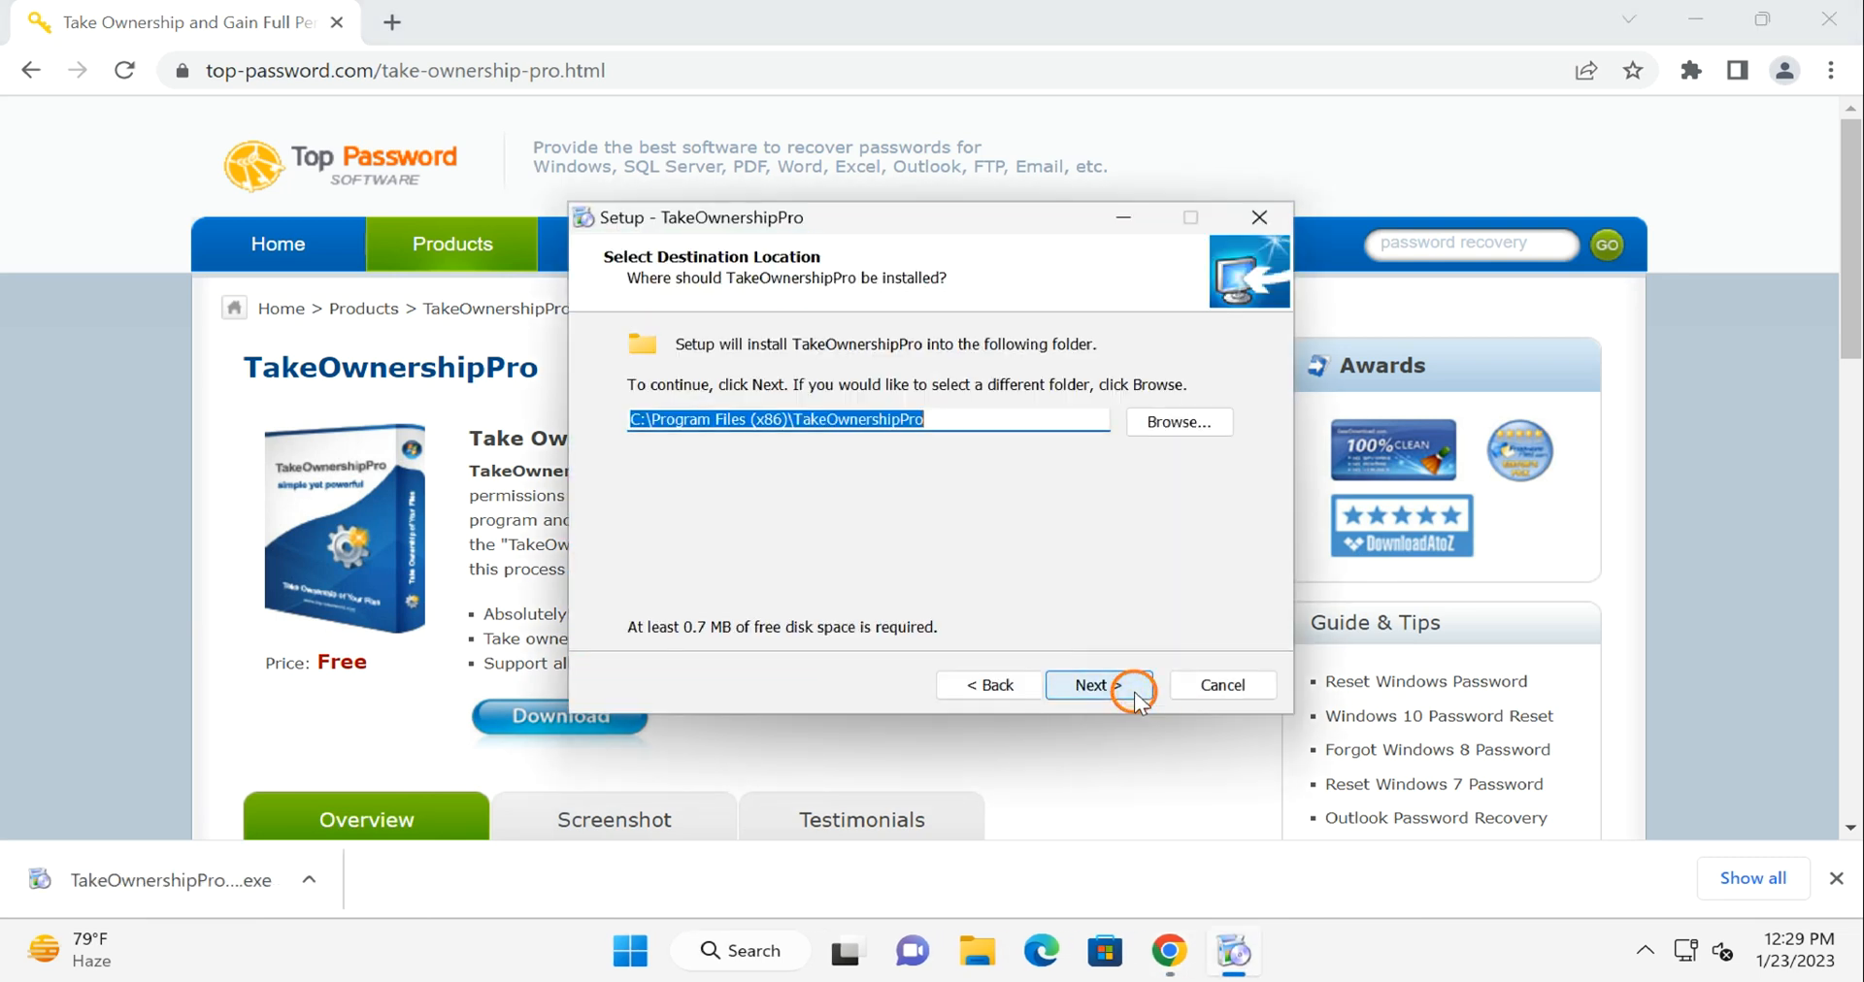
click(1090, 685)
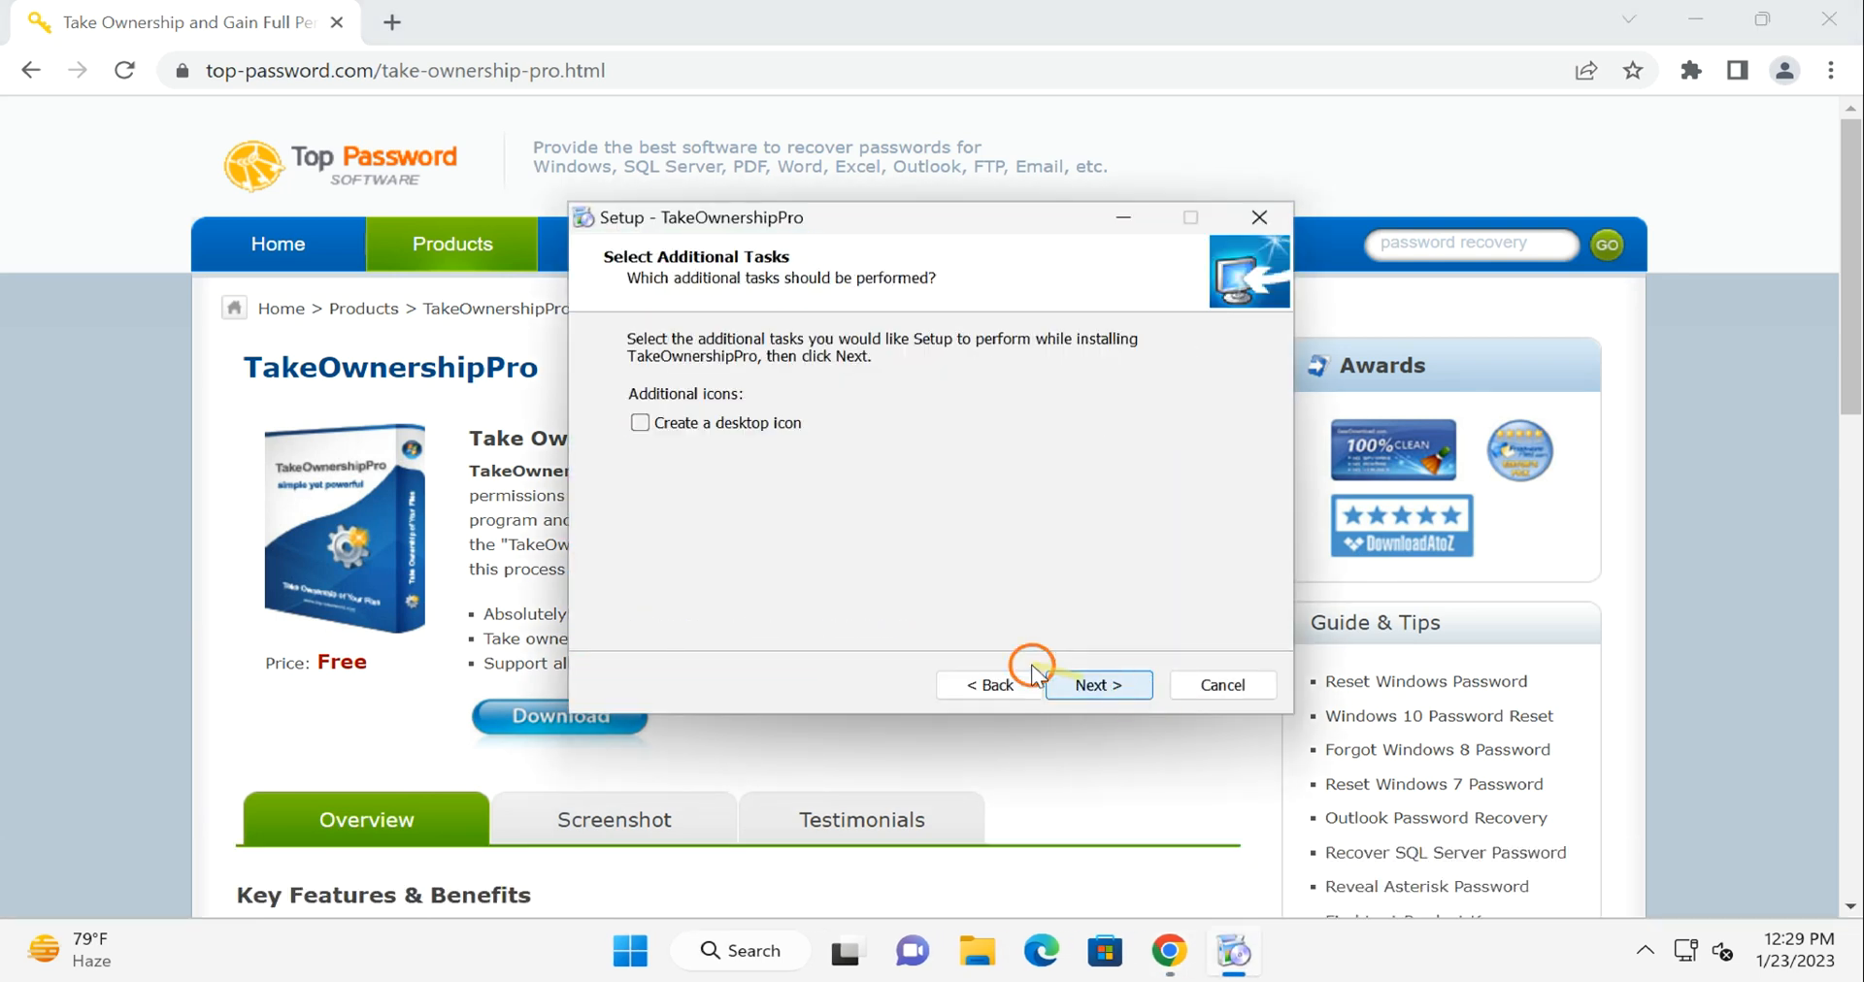
click(1095, 685)
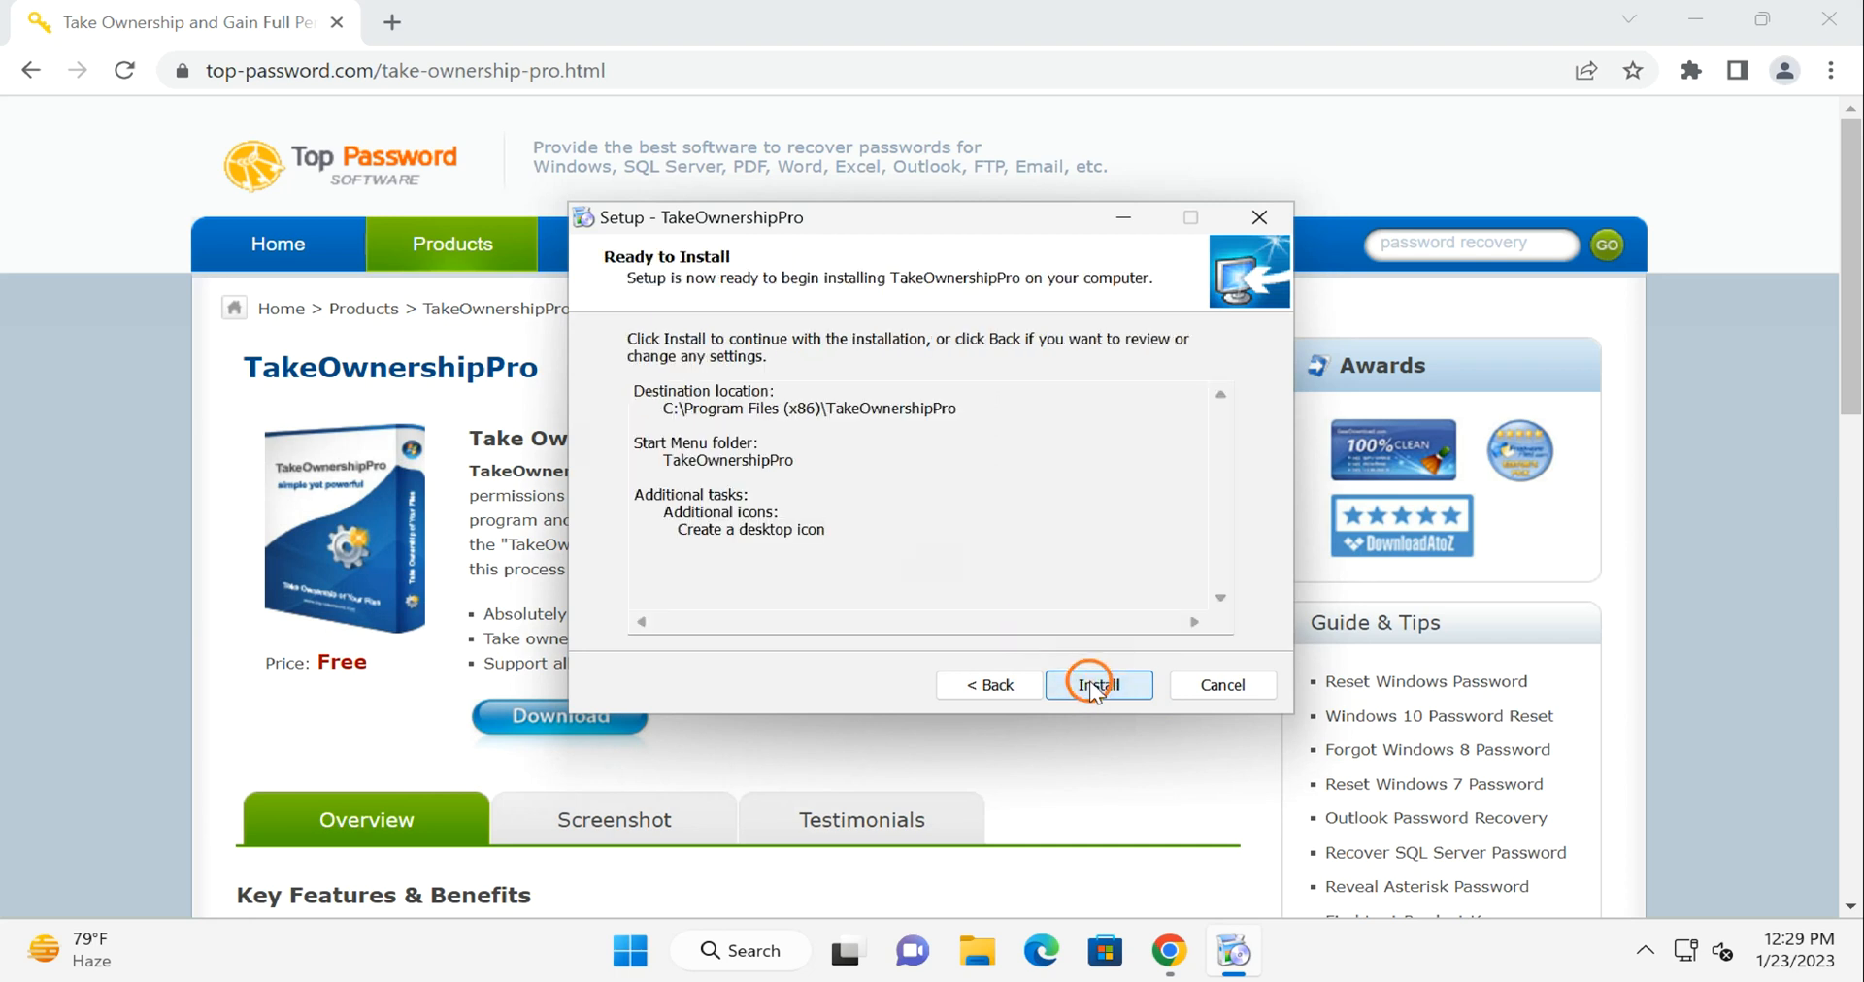
click(1096, 686)
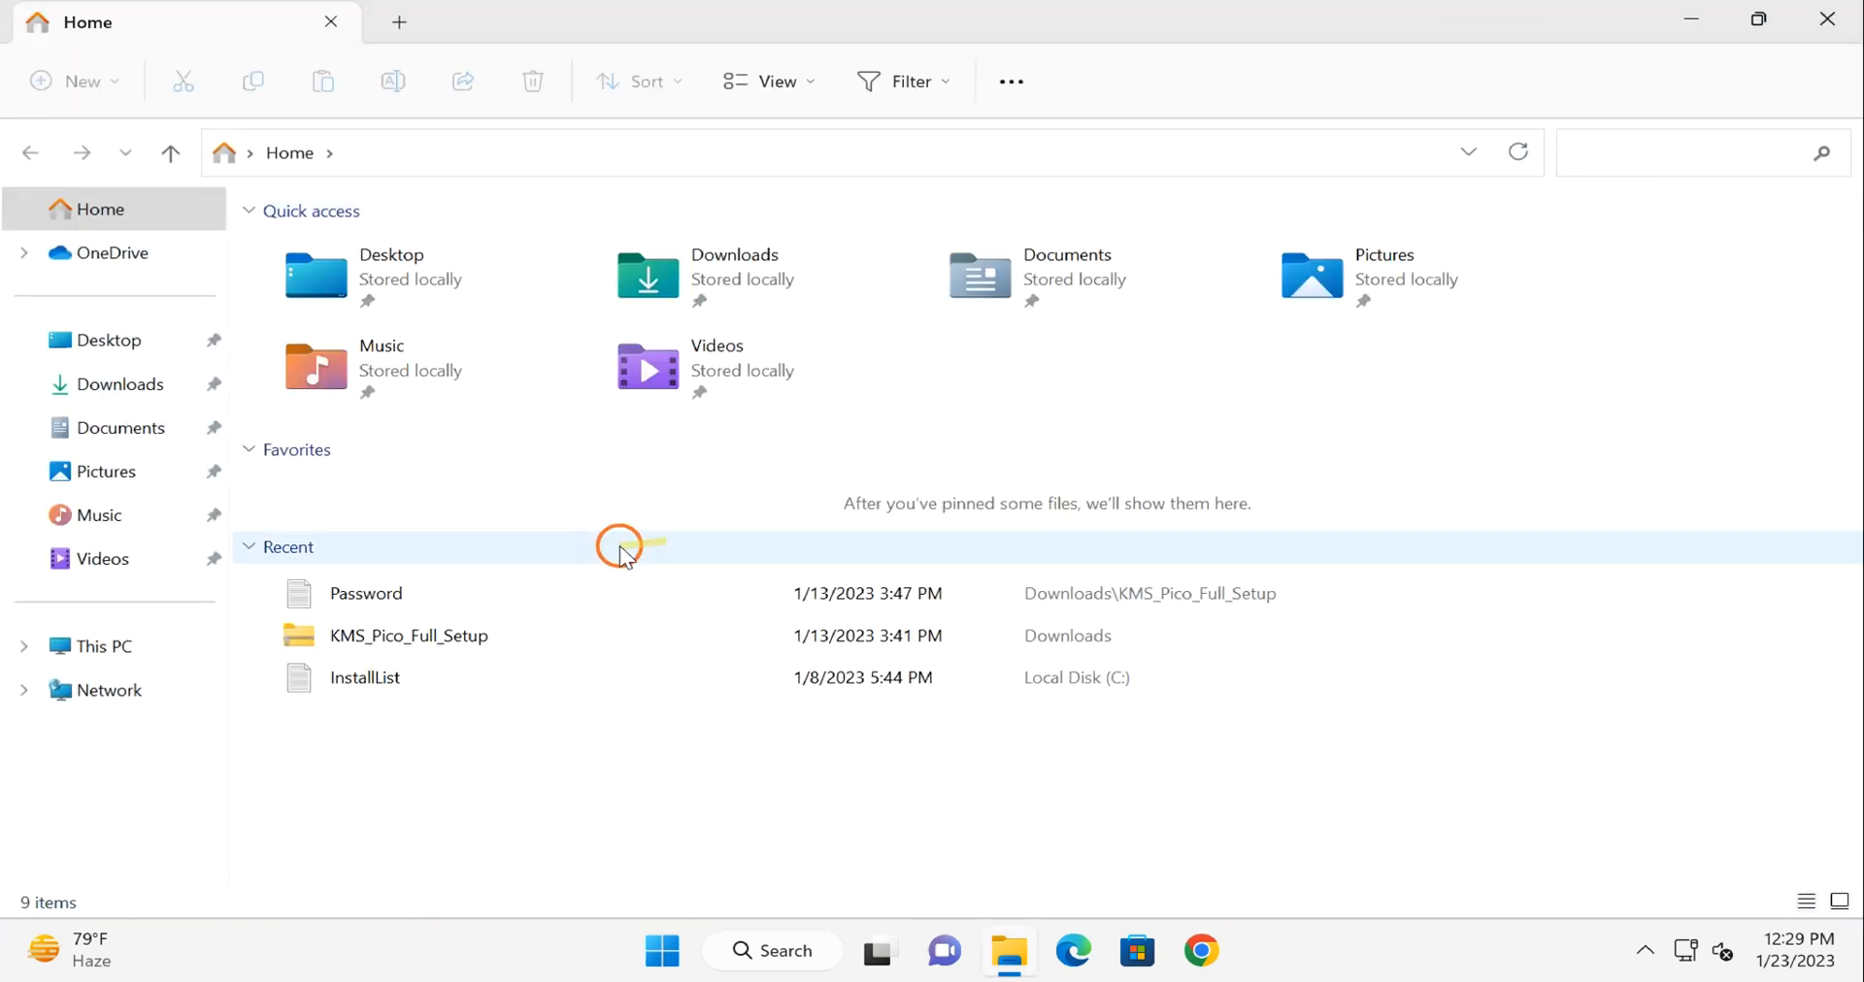
Browse from This PC into Local Disk (C:) and the Windows folder.
click(101, 646)
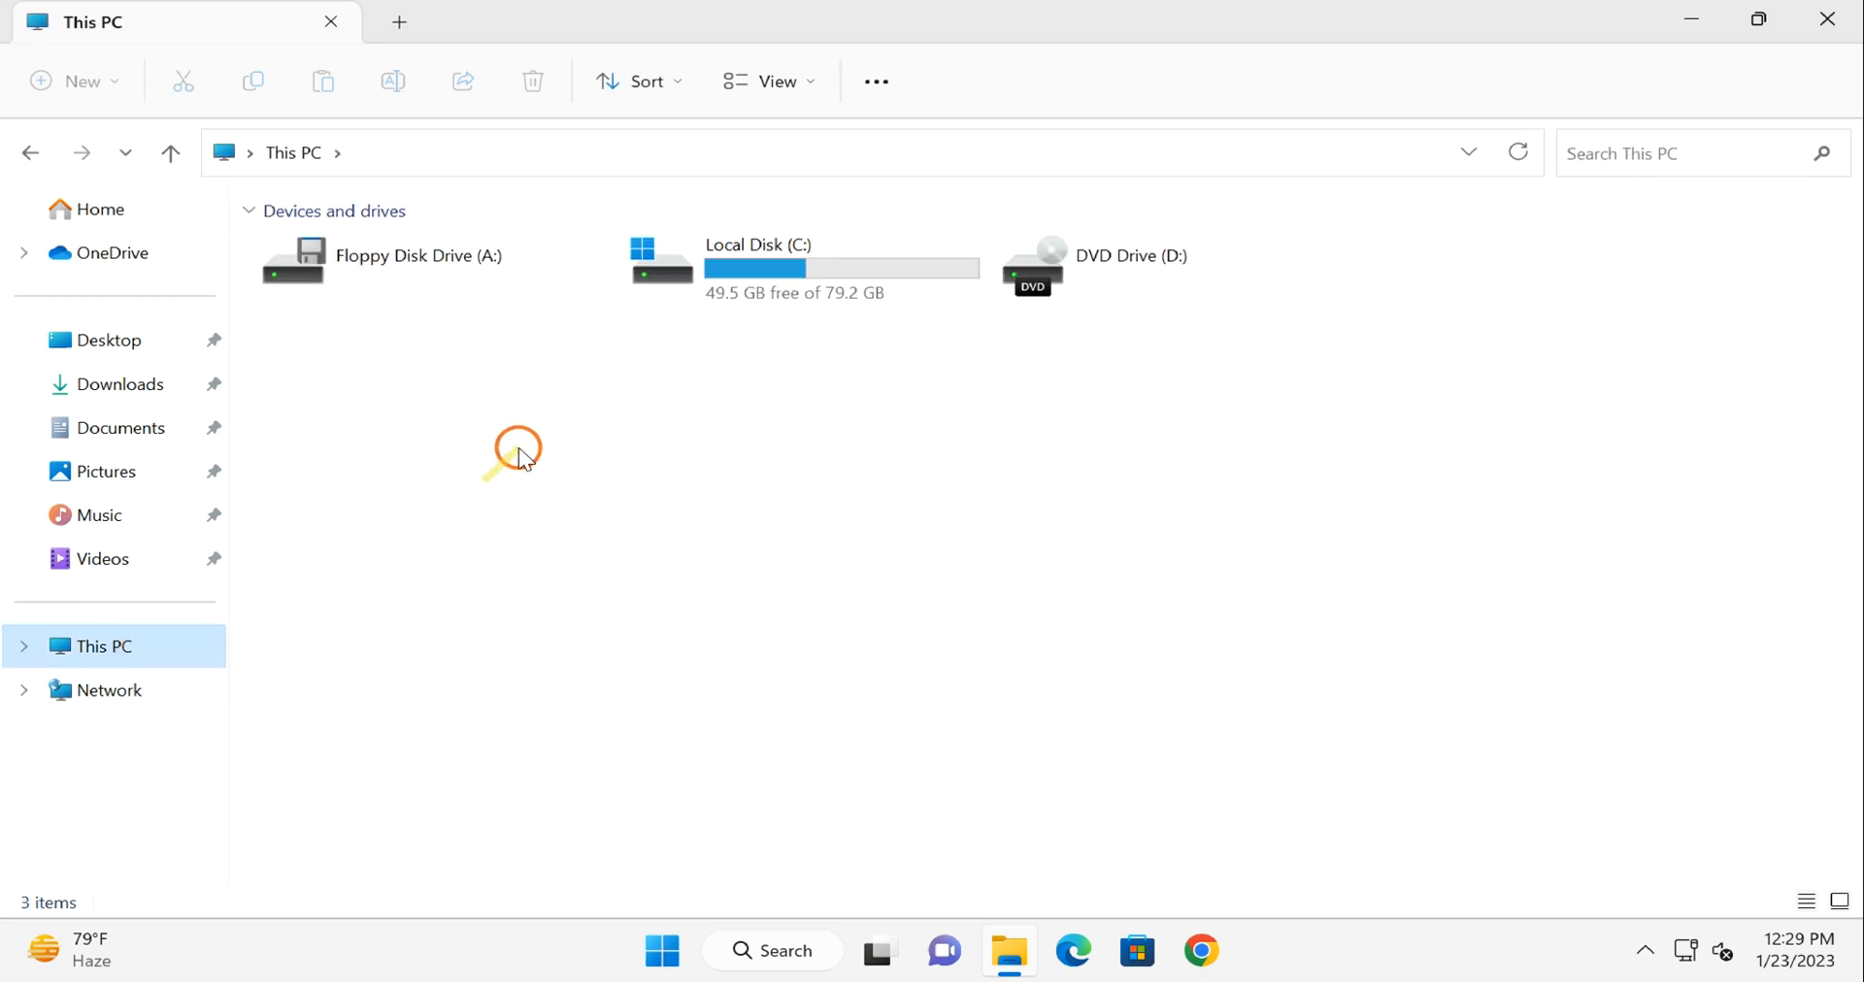
double_click(757, 262)
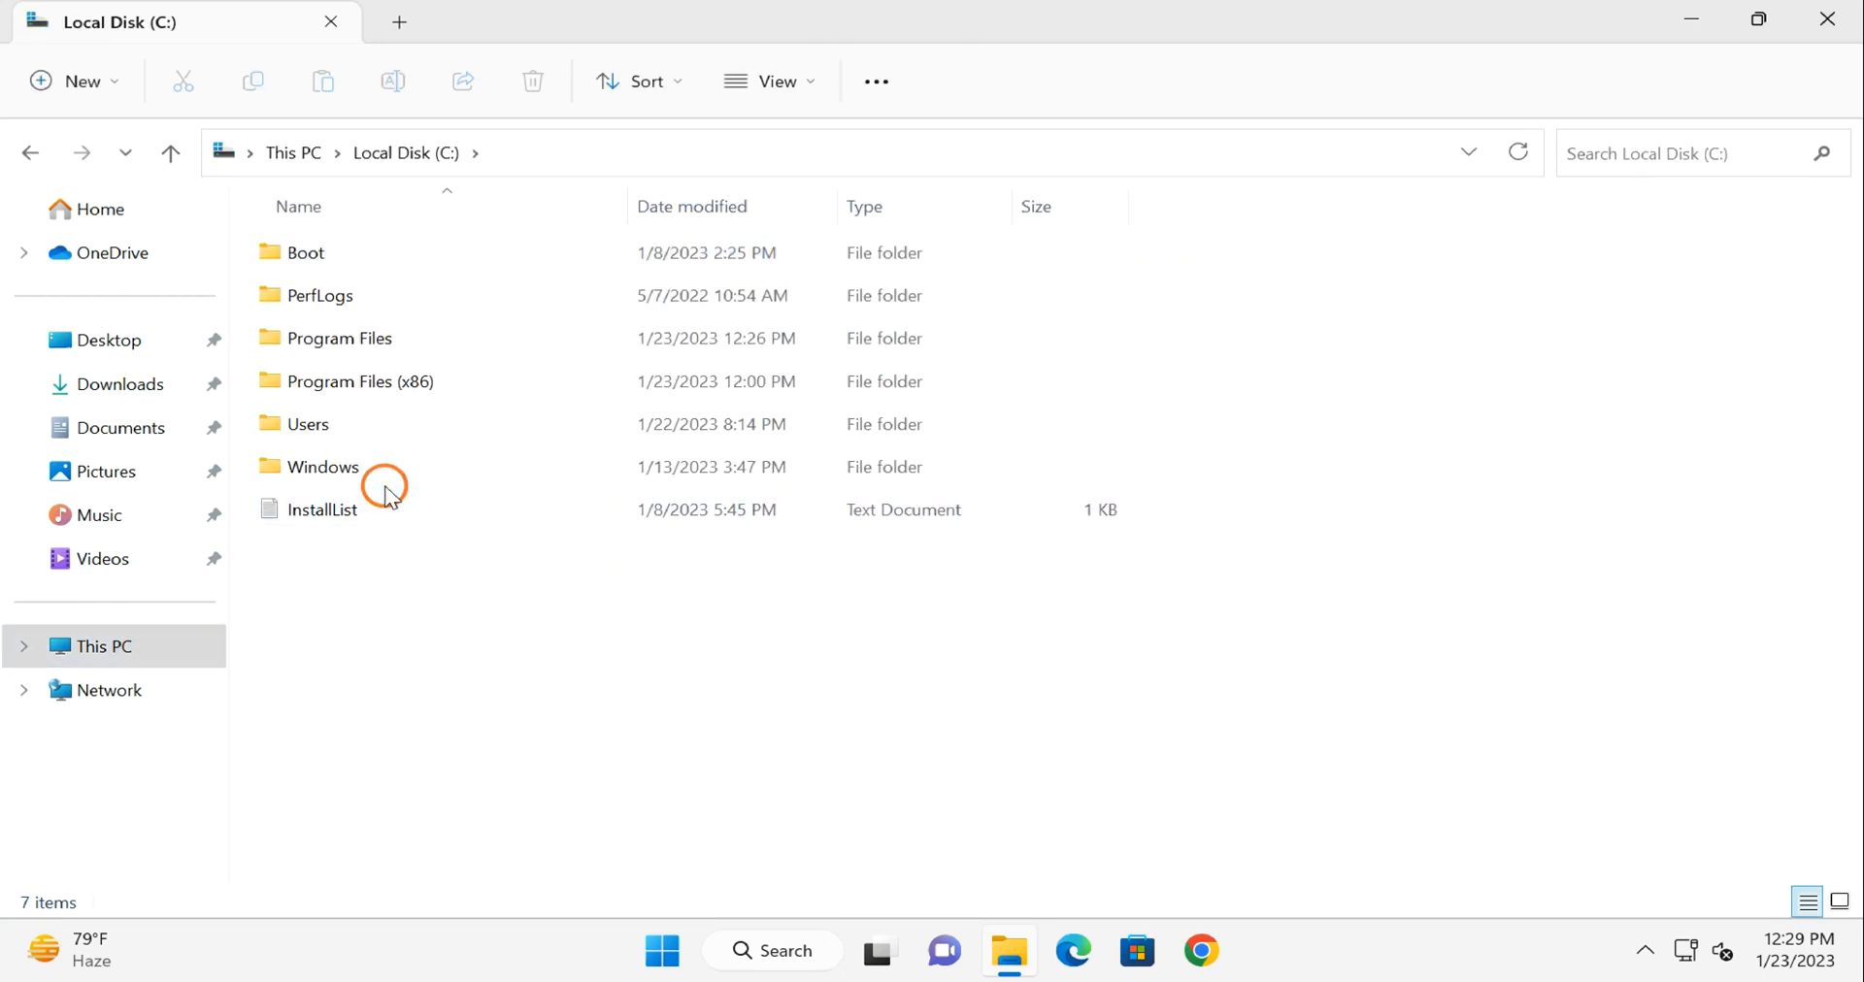
double_click(323, 466)
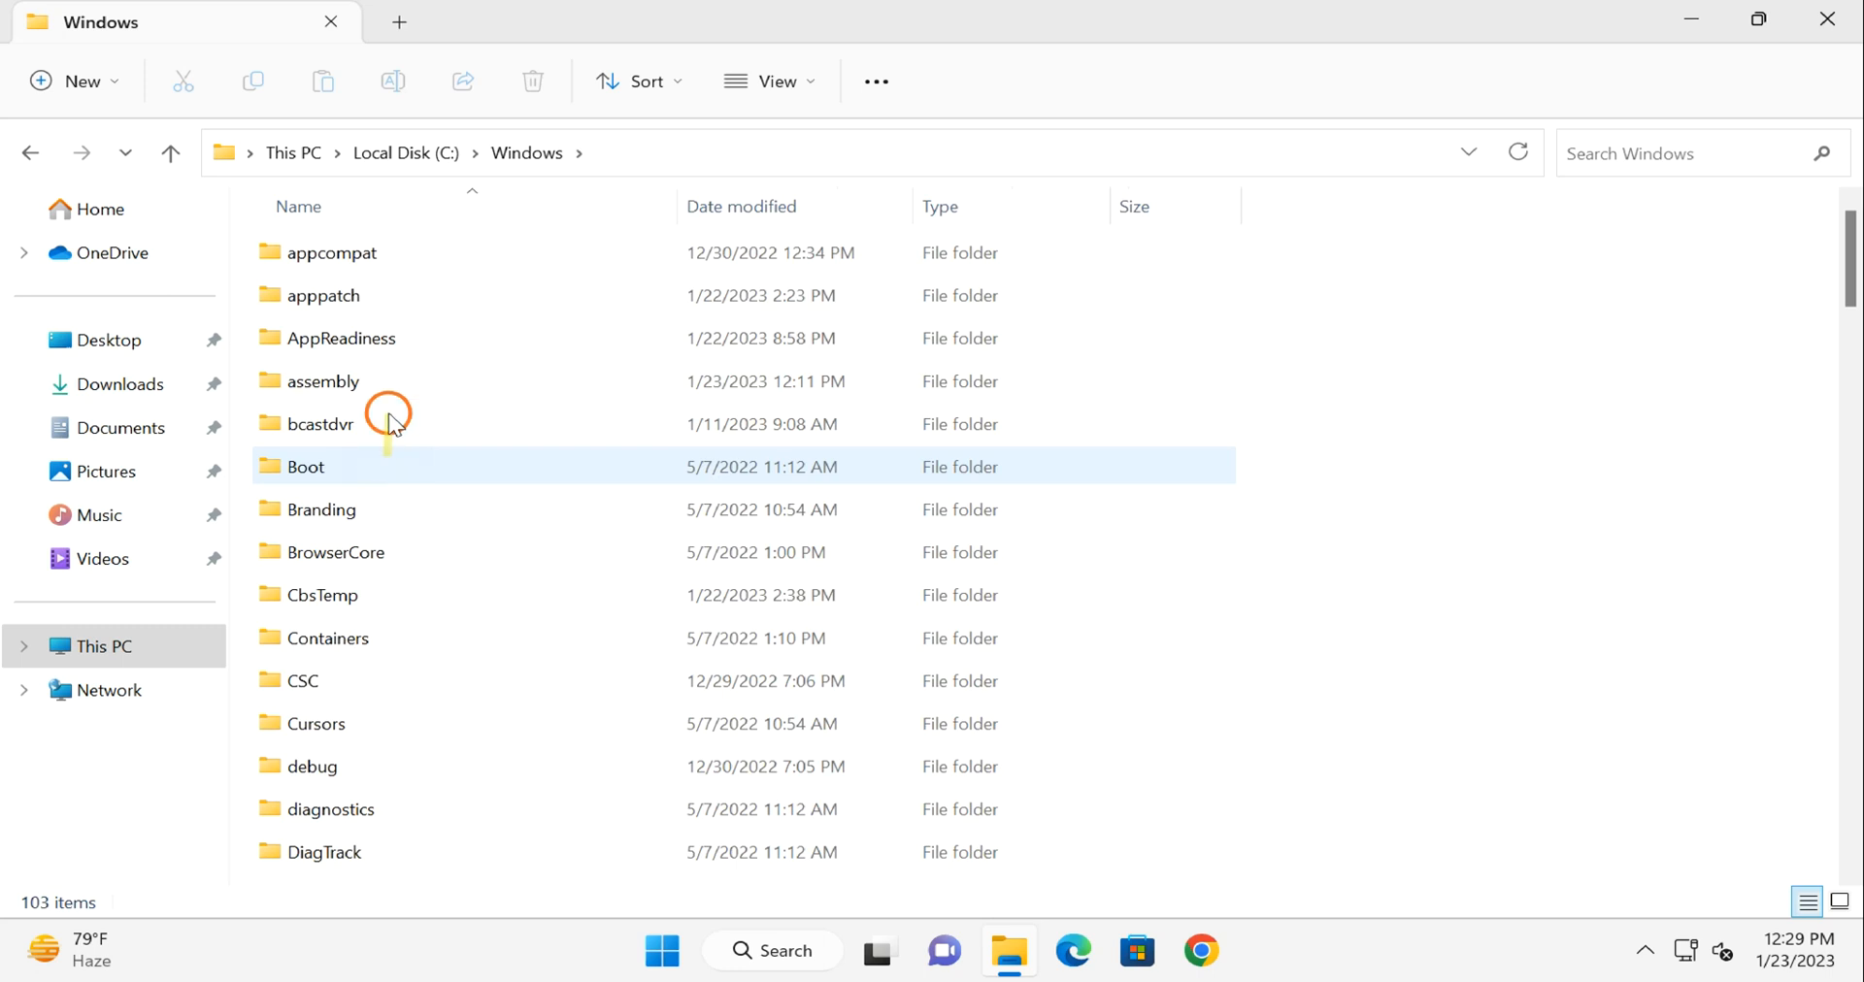
Scroll System32 down to the t entries and select tcpipcfg.dll.
scroll(down, 3)
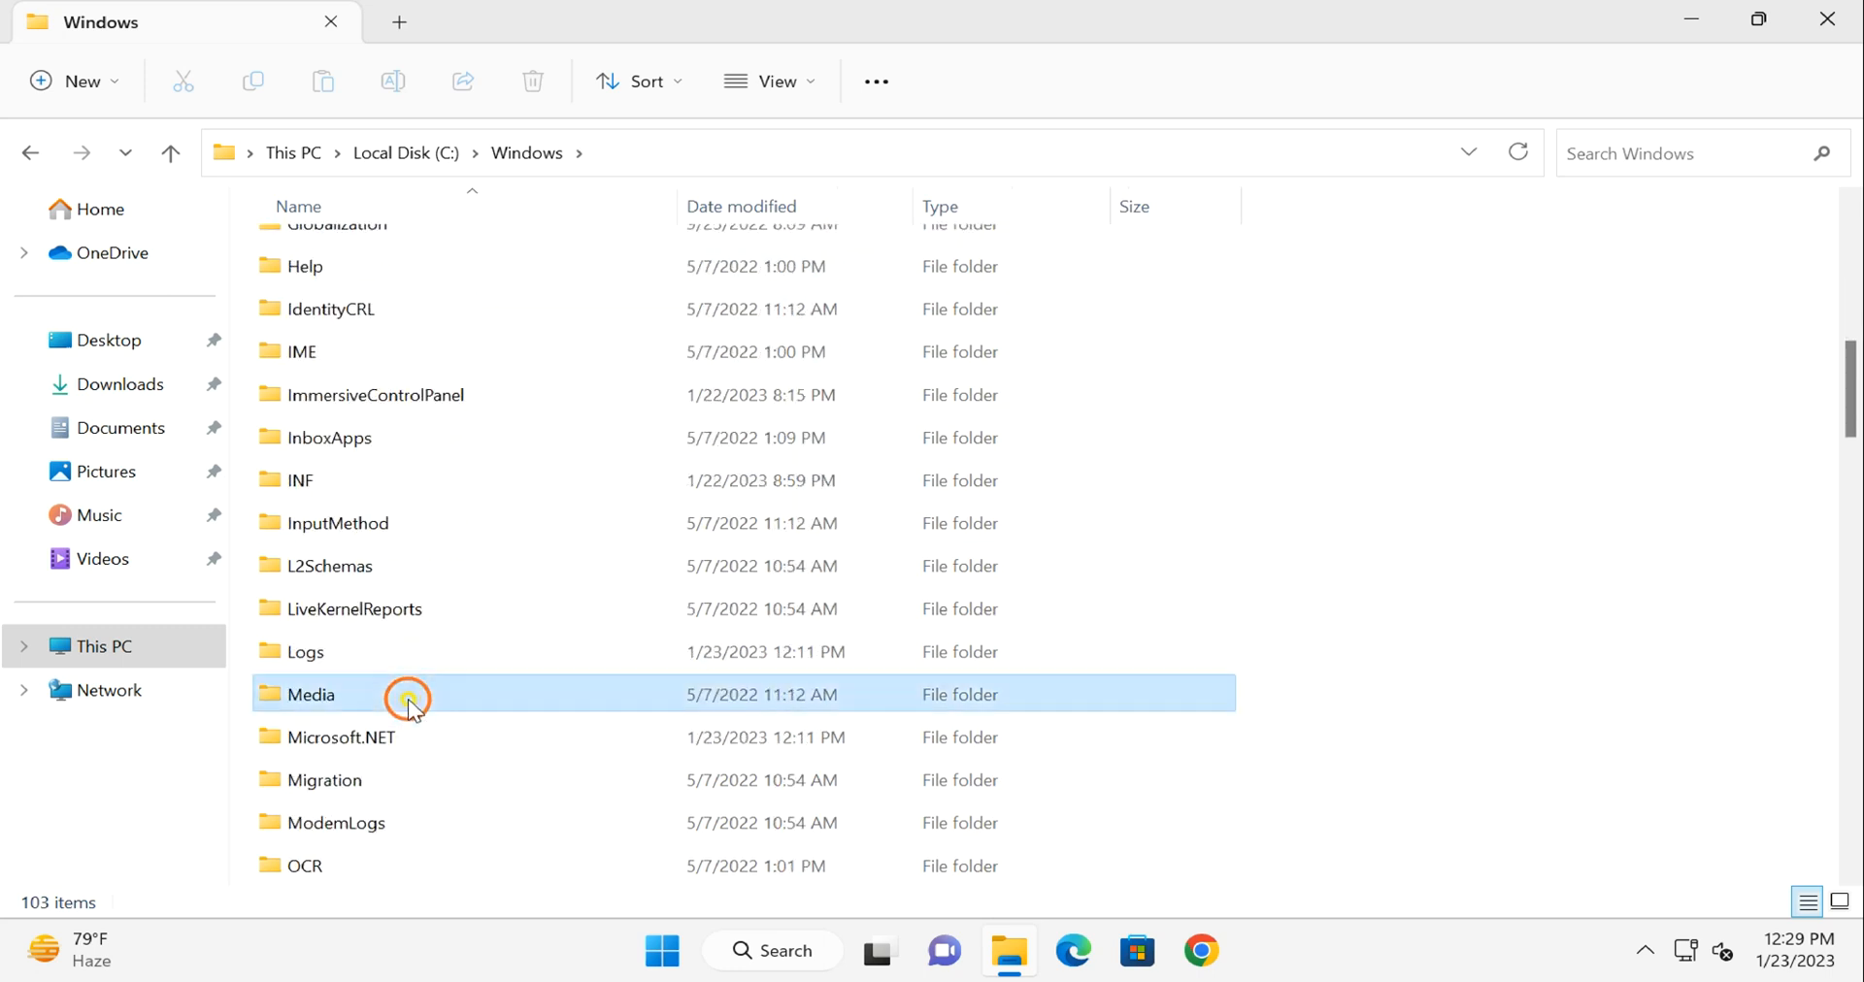
scroll(down, 3)
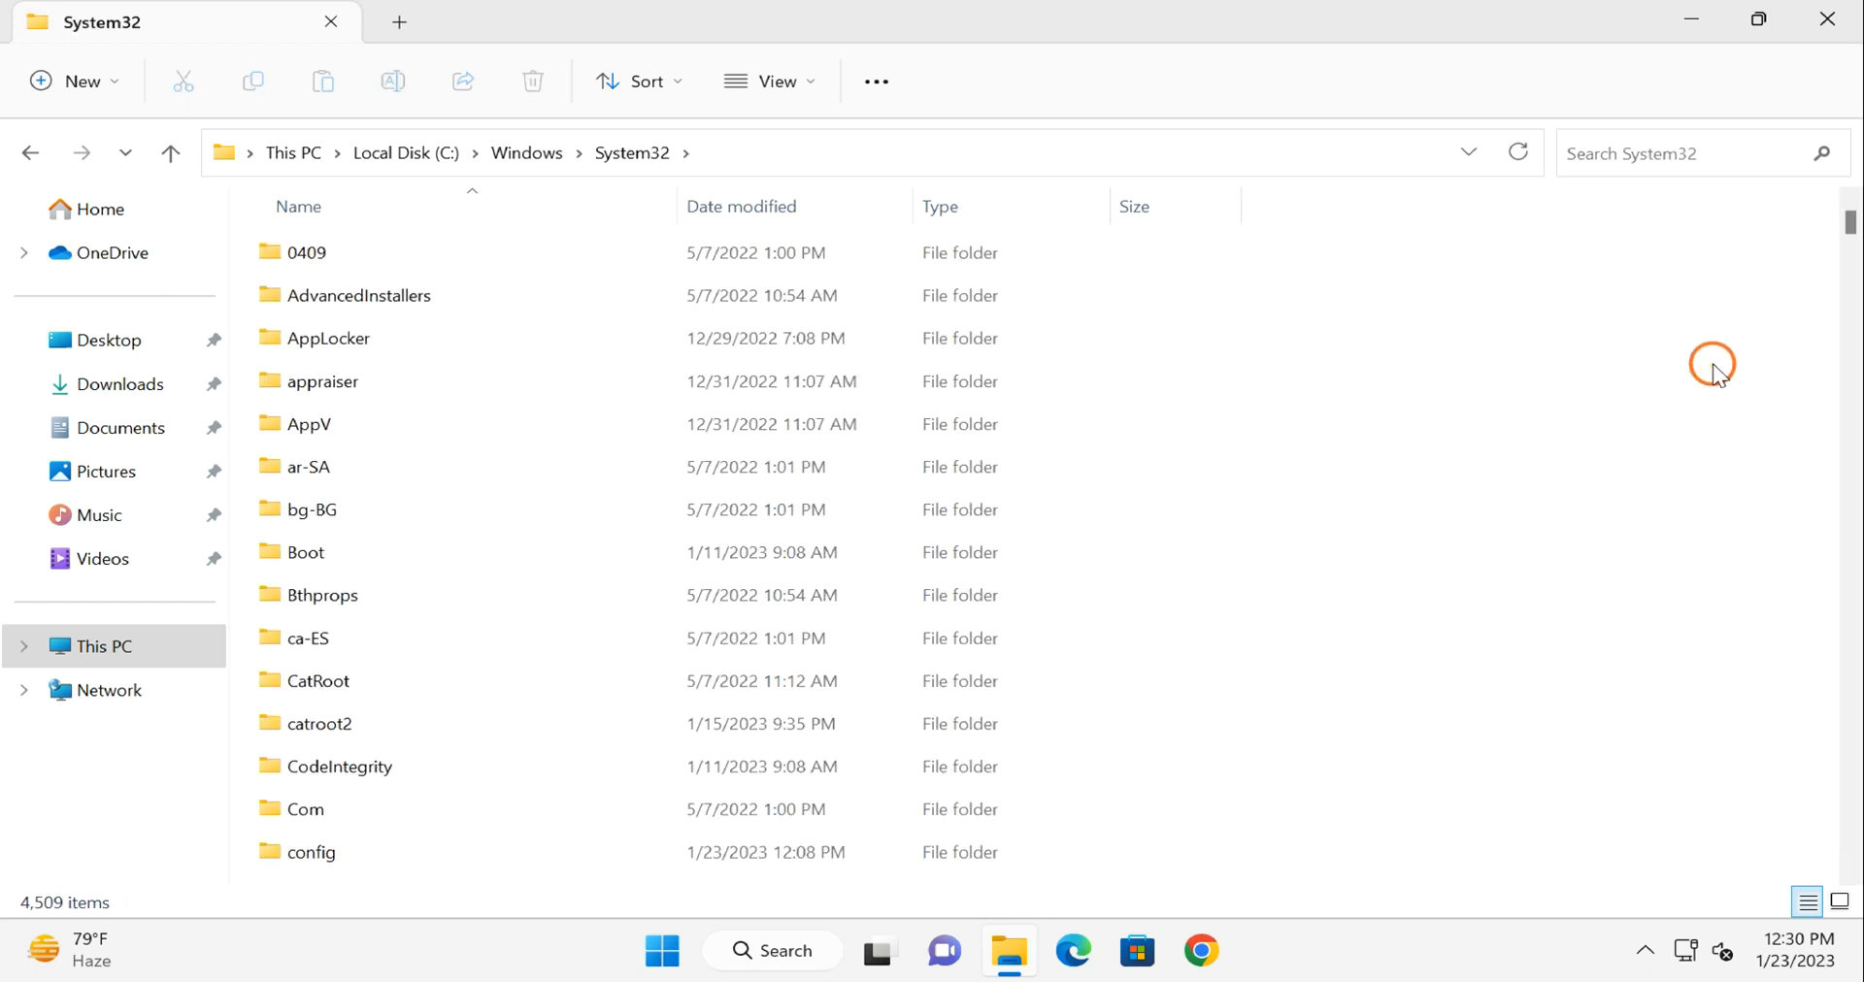
mouse_move(1849, 227)
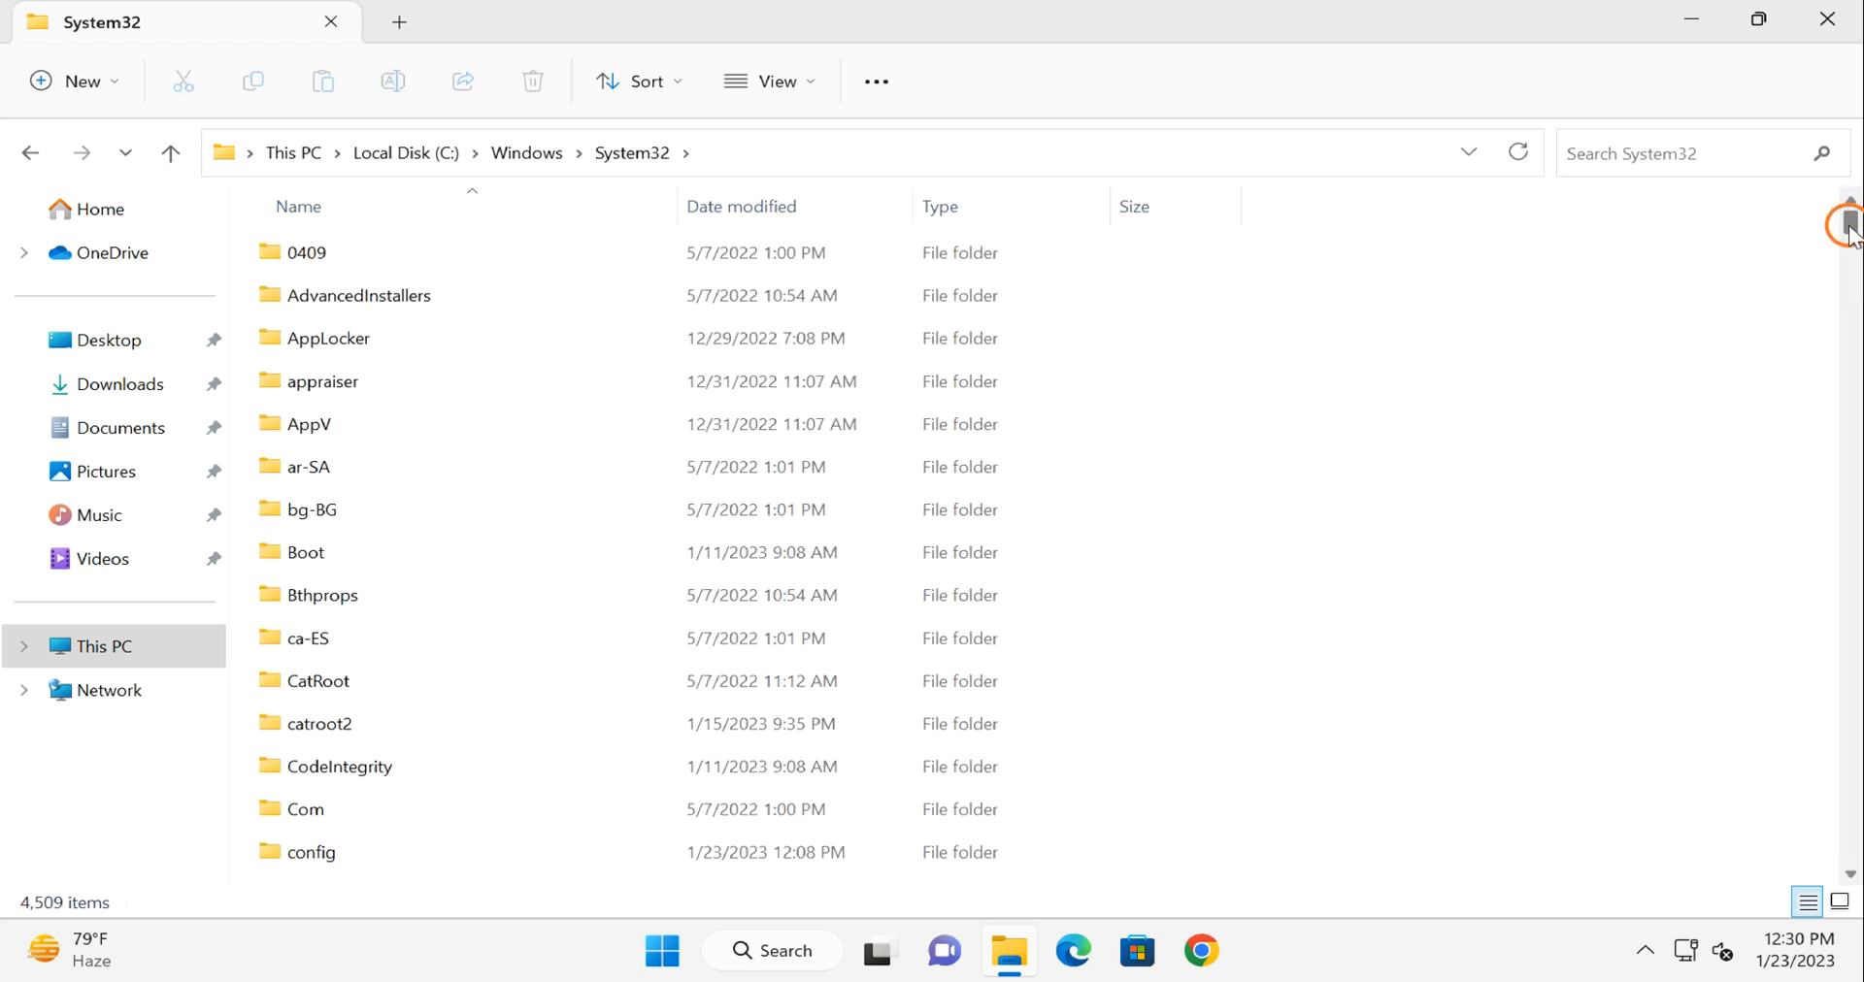
scroll(down, 3)
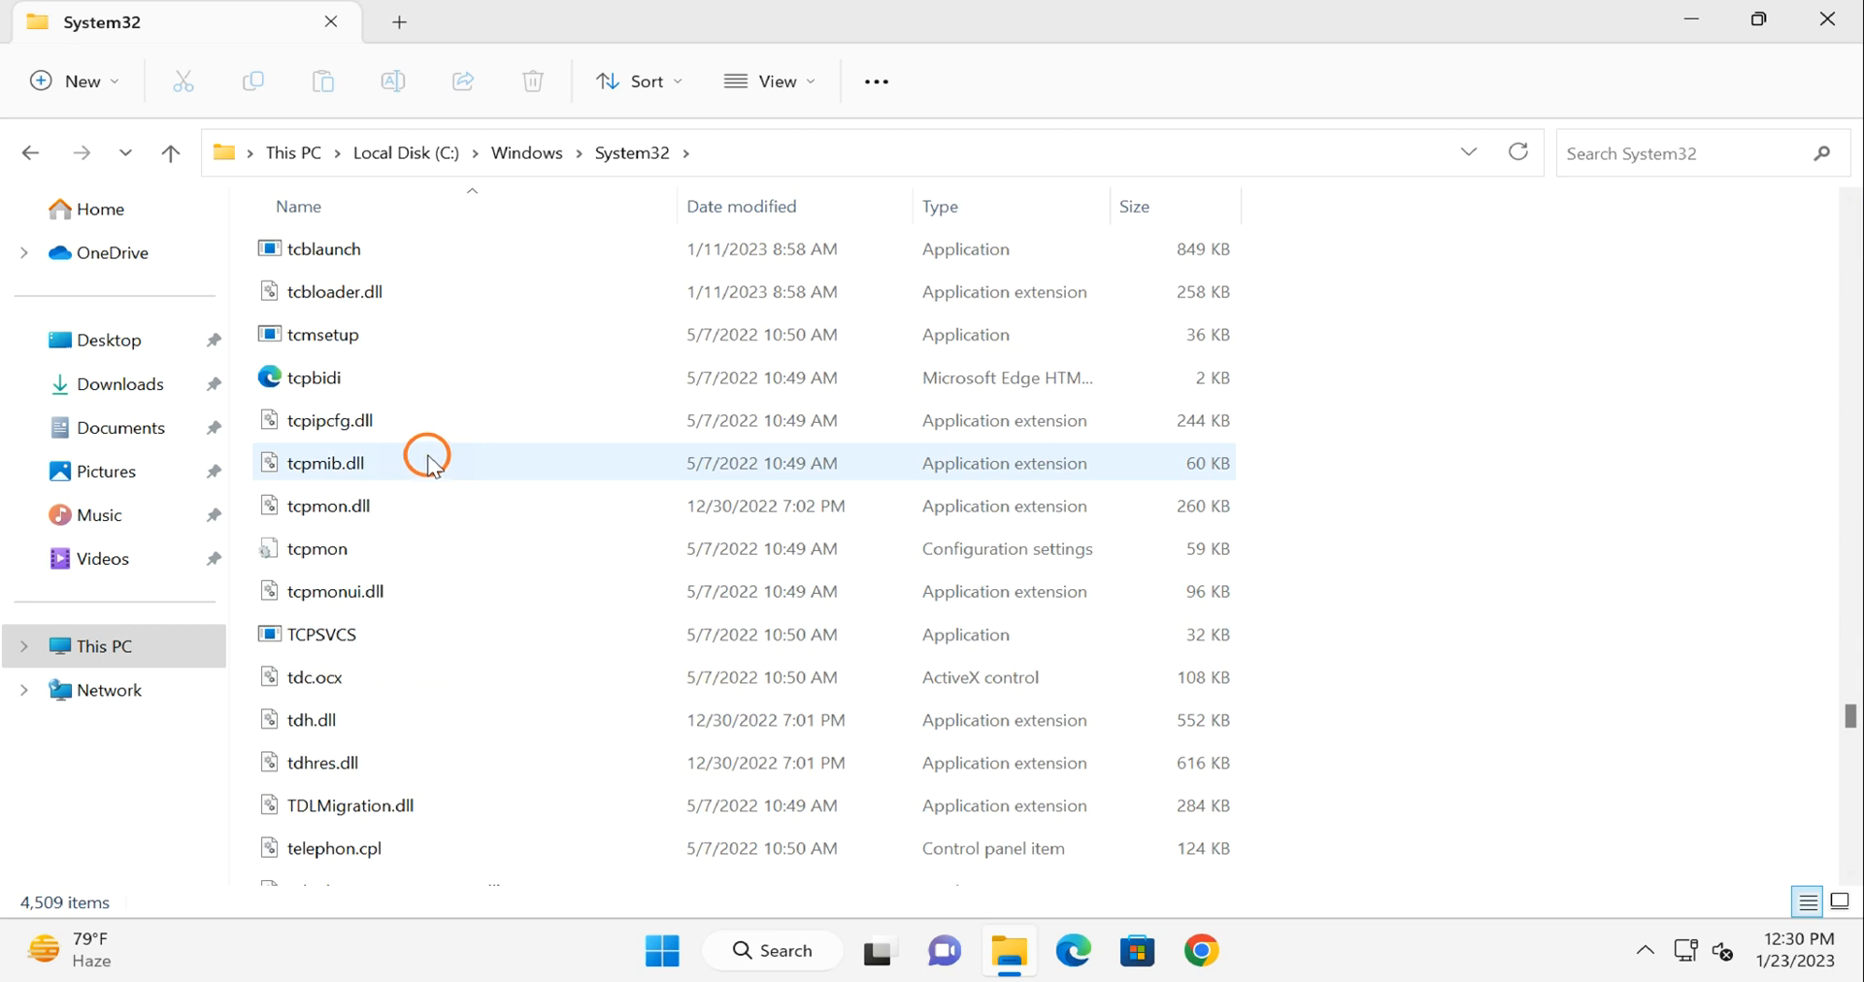
click(329, 420)
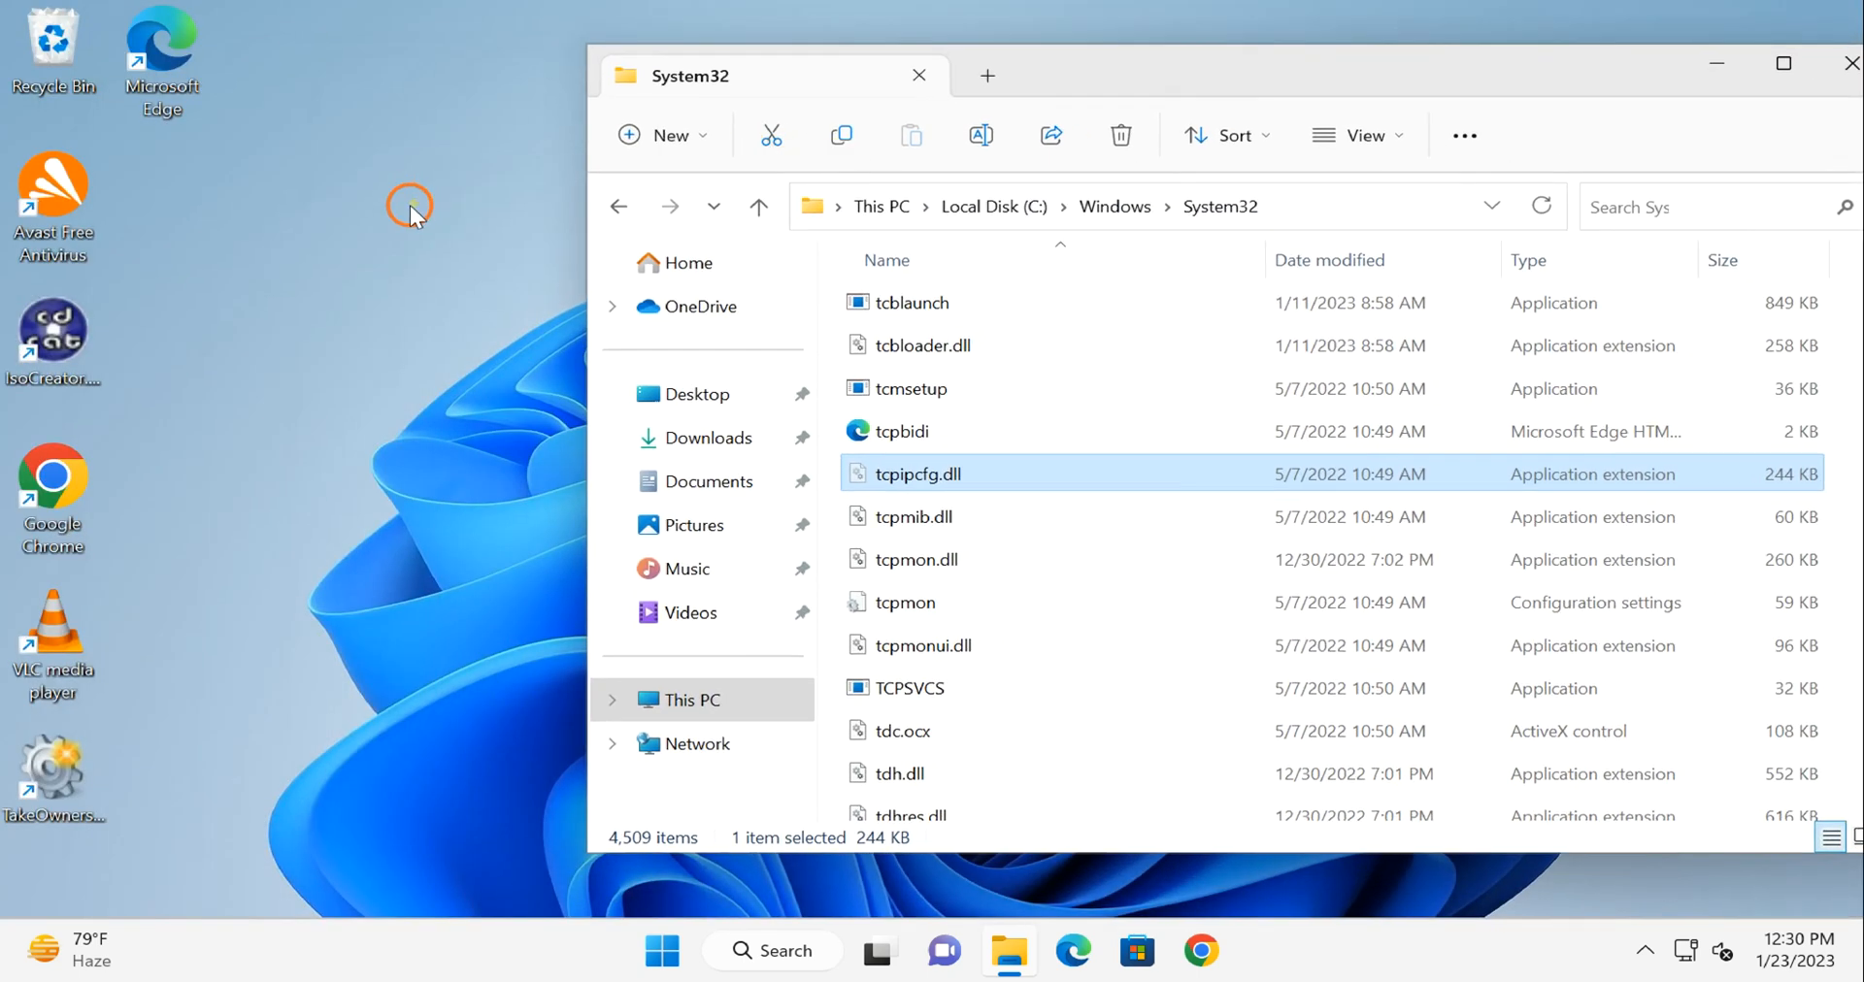
right_click(409, 207)
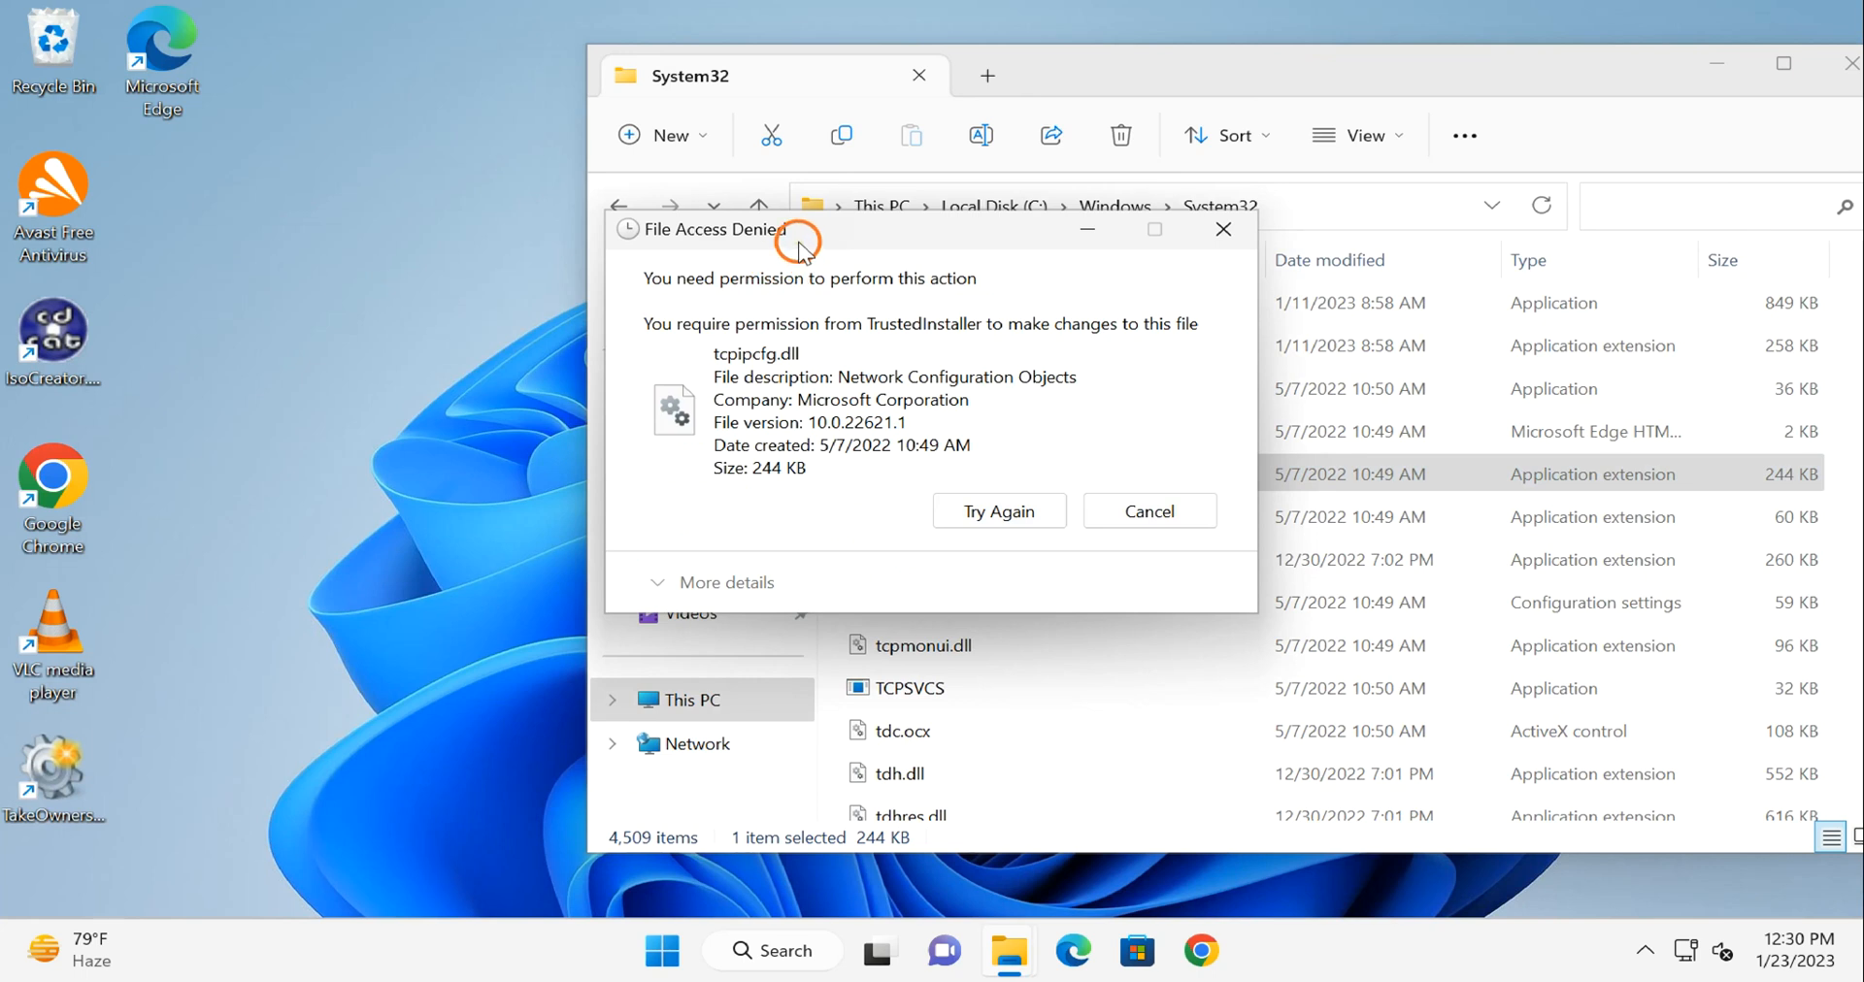
drag(797, 229, 237, 175)
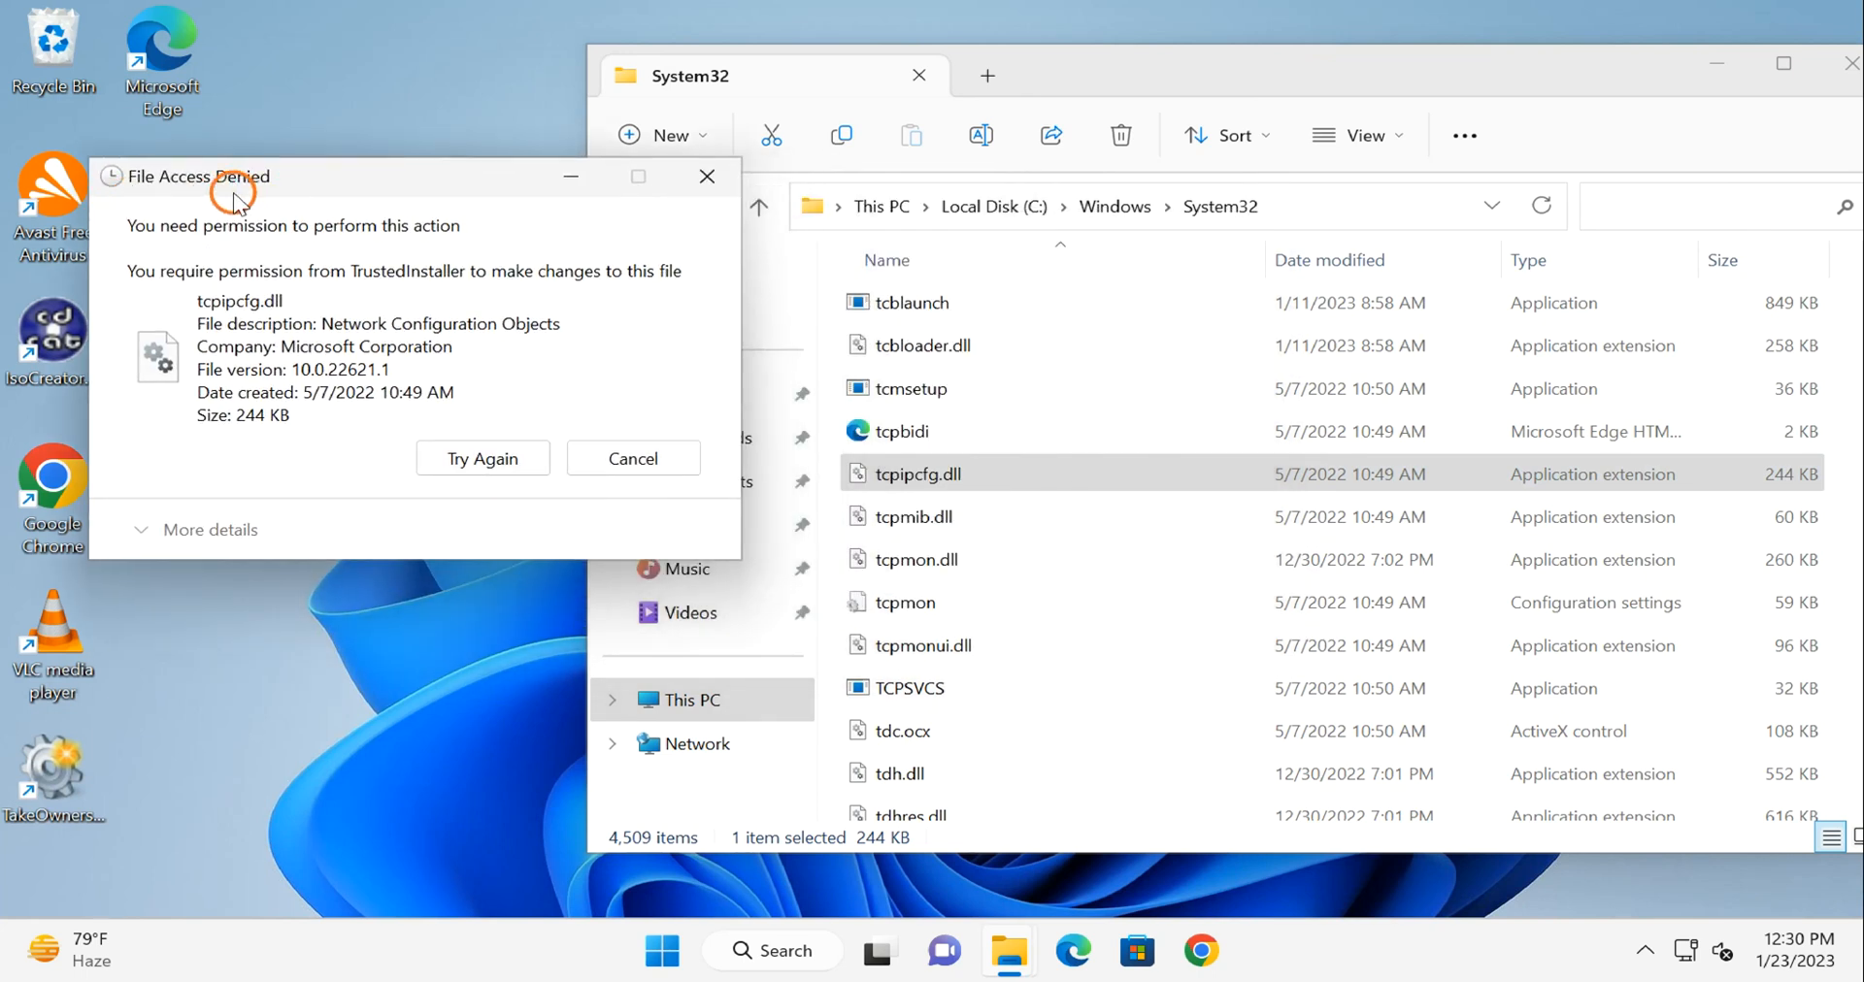
mouse_move(387, 253)
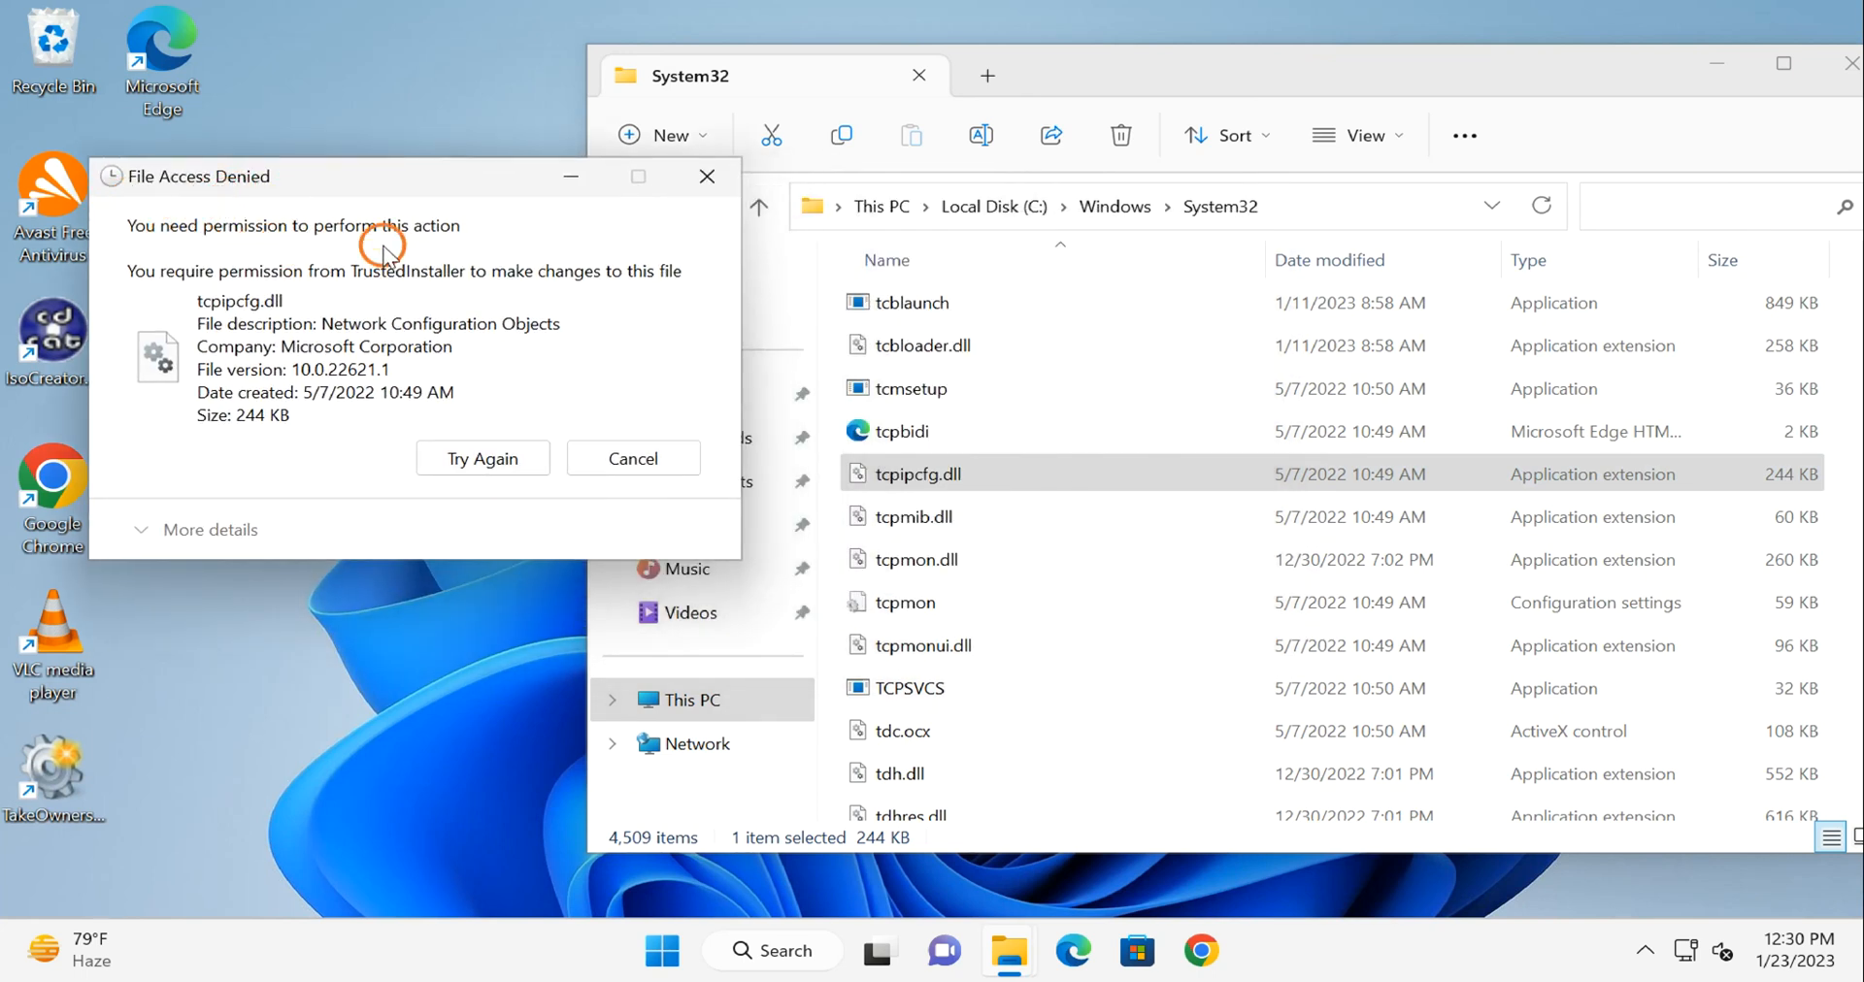
click(632, 458)
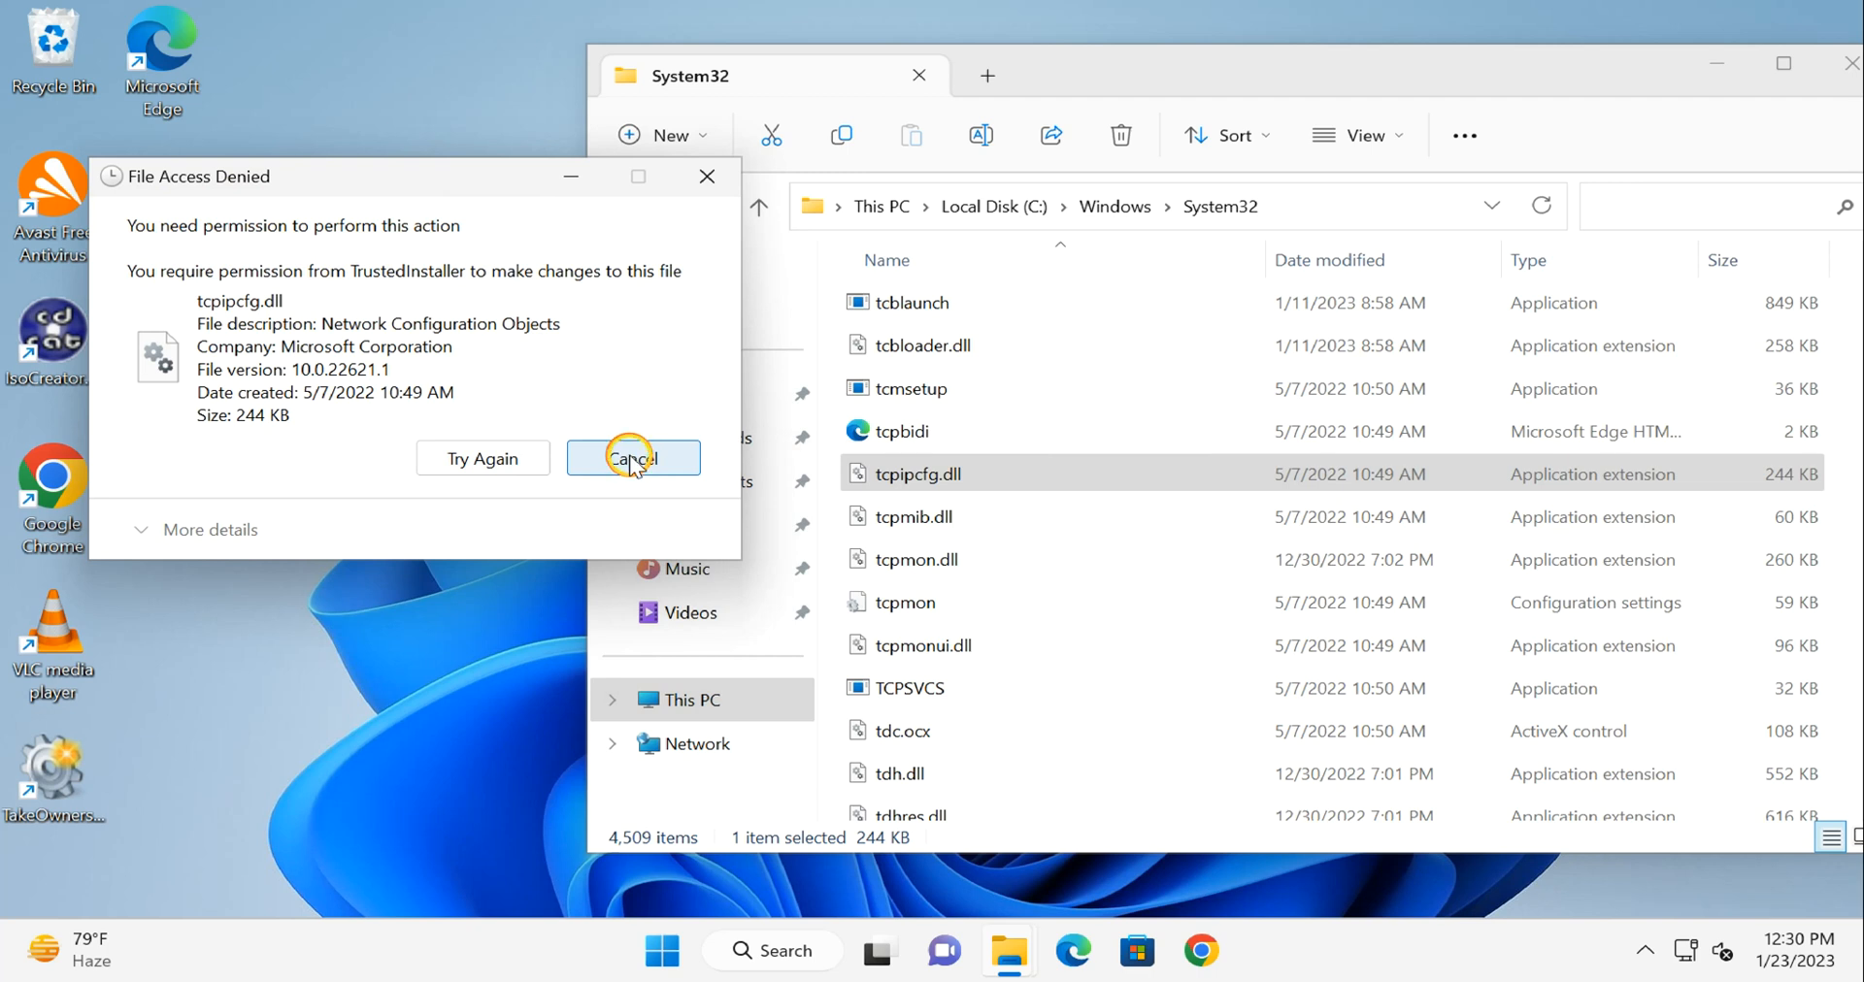
click(632, 458)
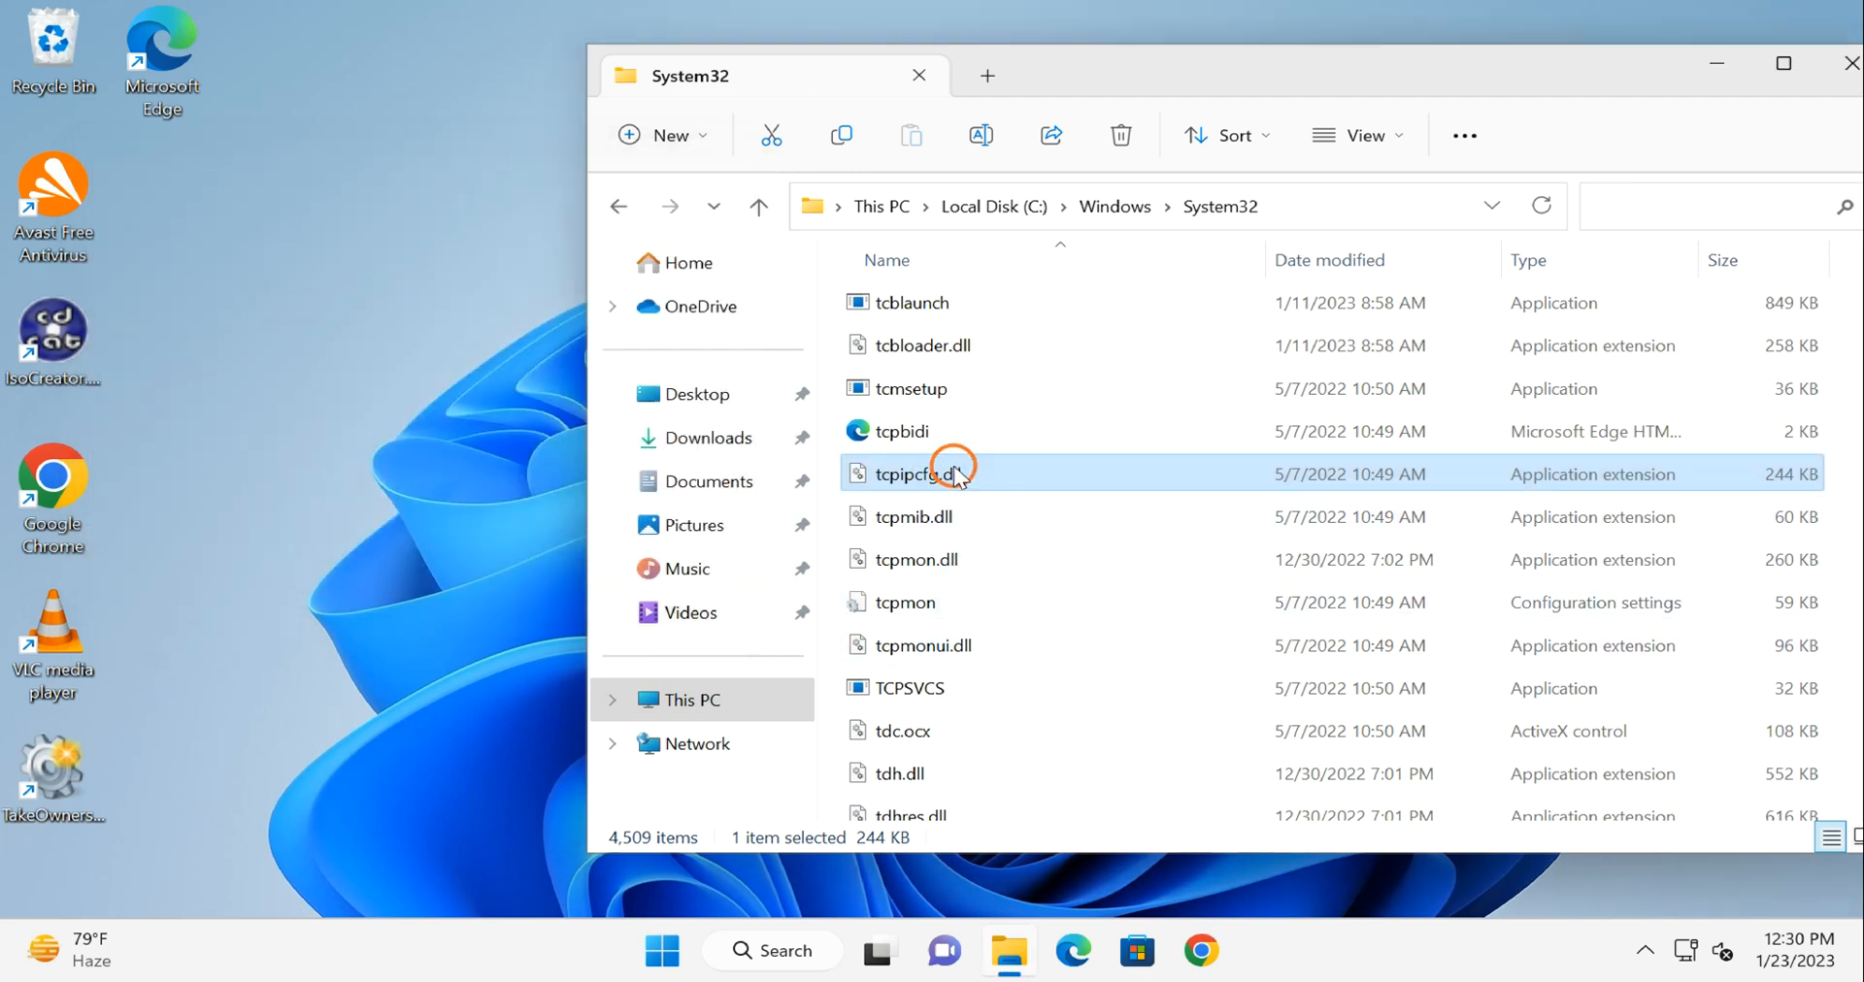
mouse_move(963, 474)
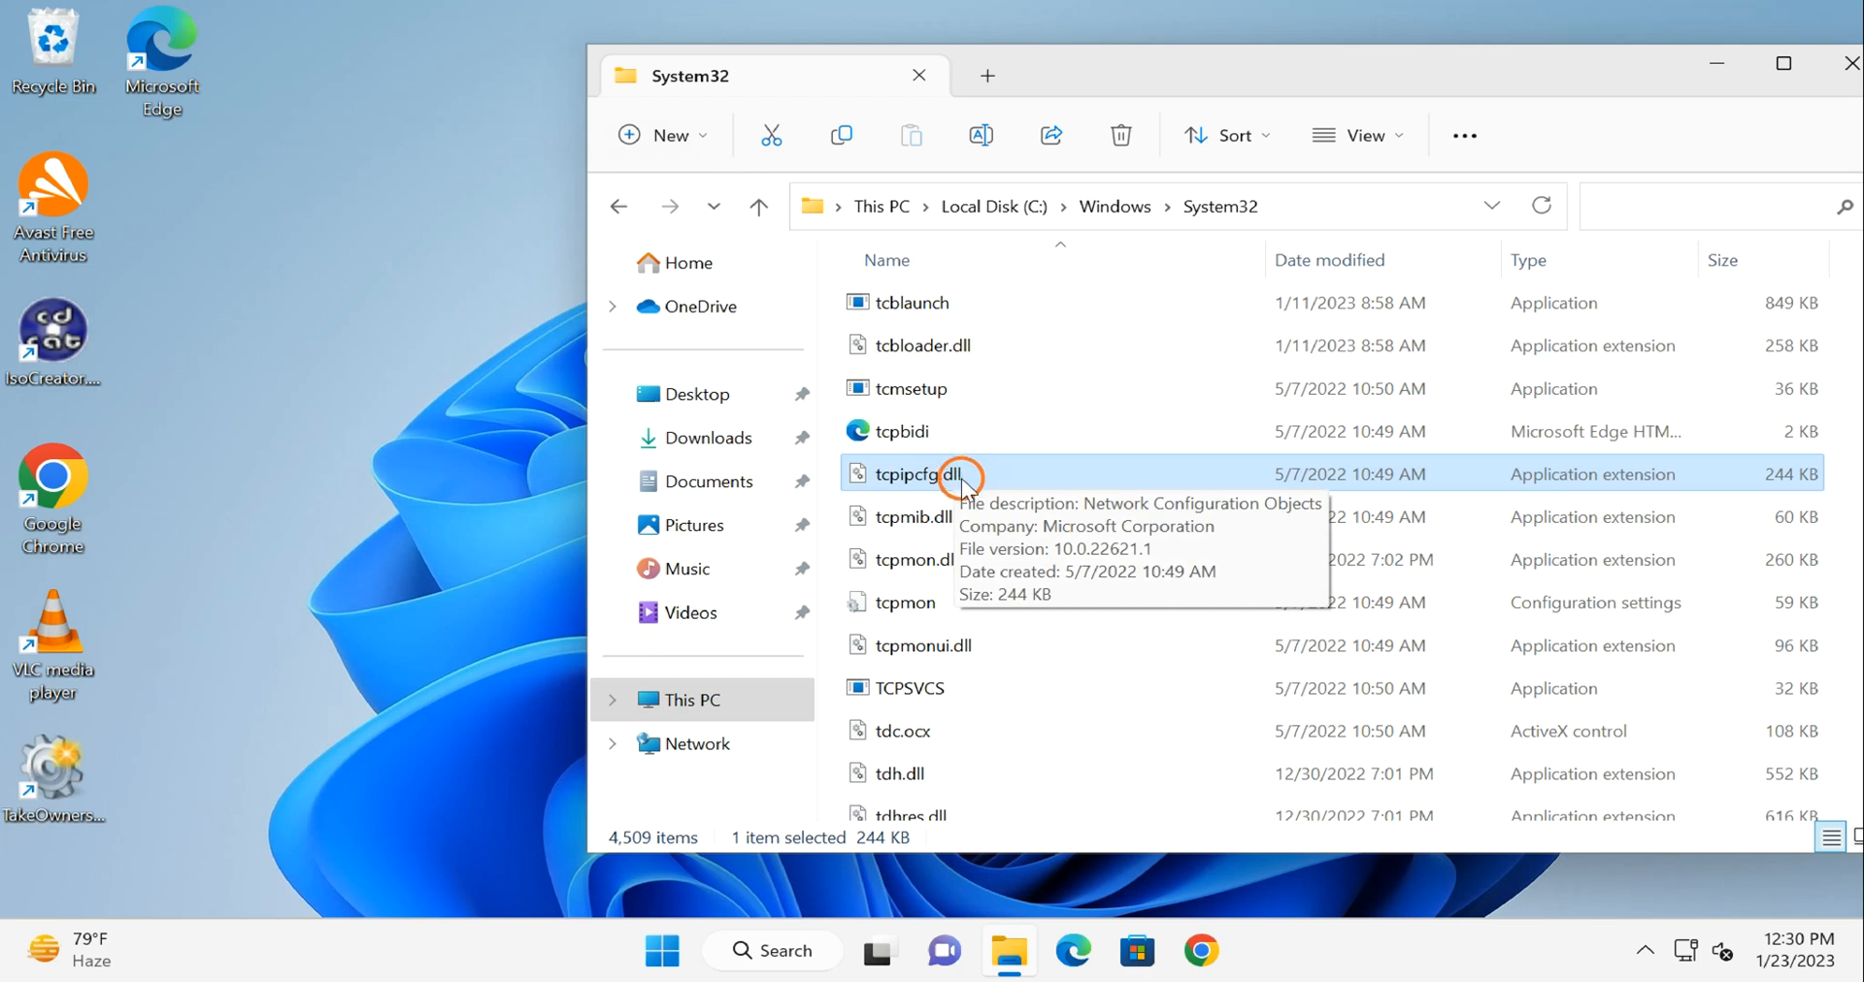
Take ownership of tcpipcfg.dll via TakeOwnershipPro in the classic right-click menu.
right_click(909, 474)
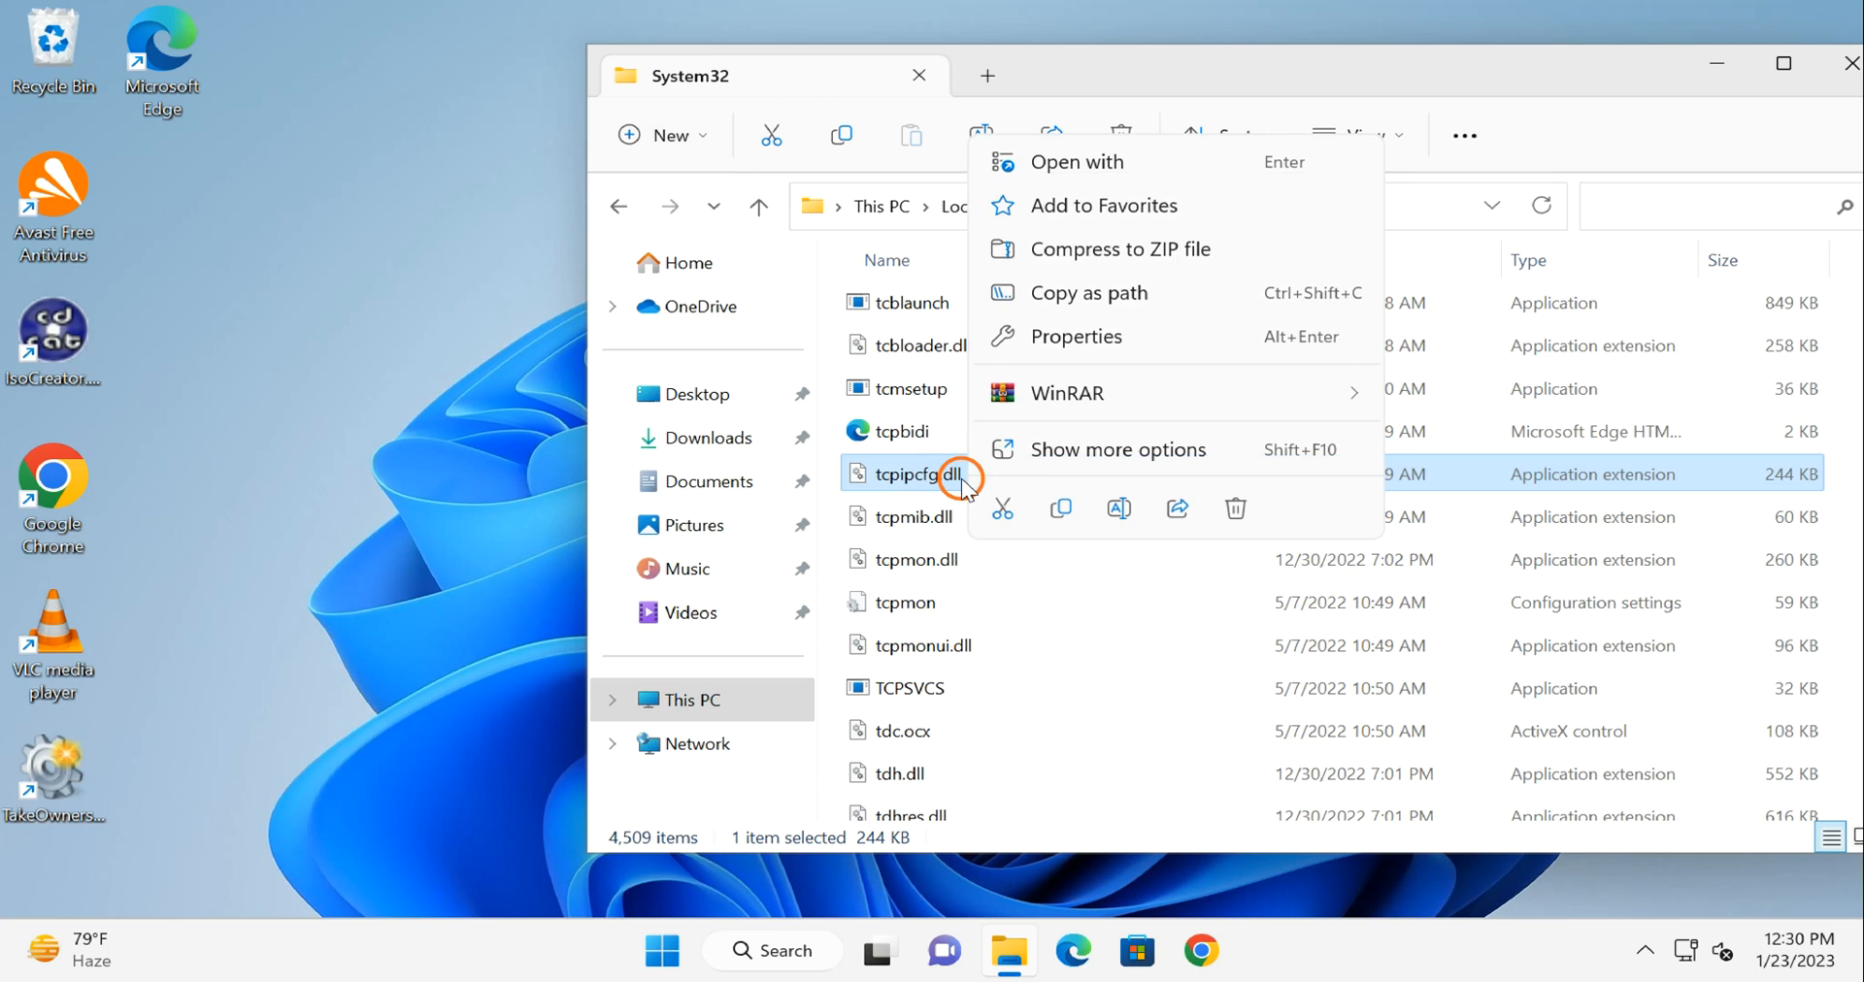
mouse_move(1061, 464)
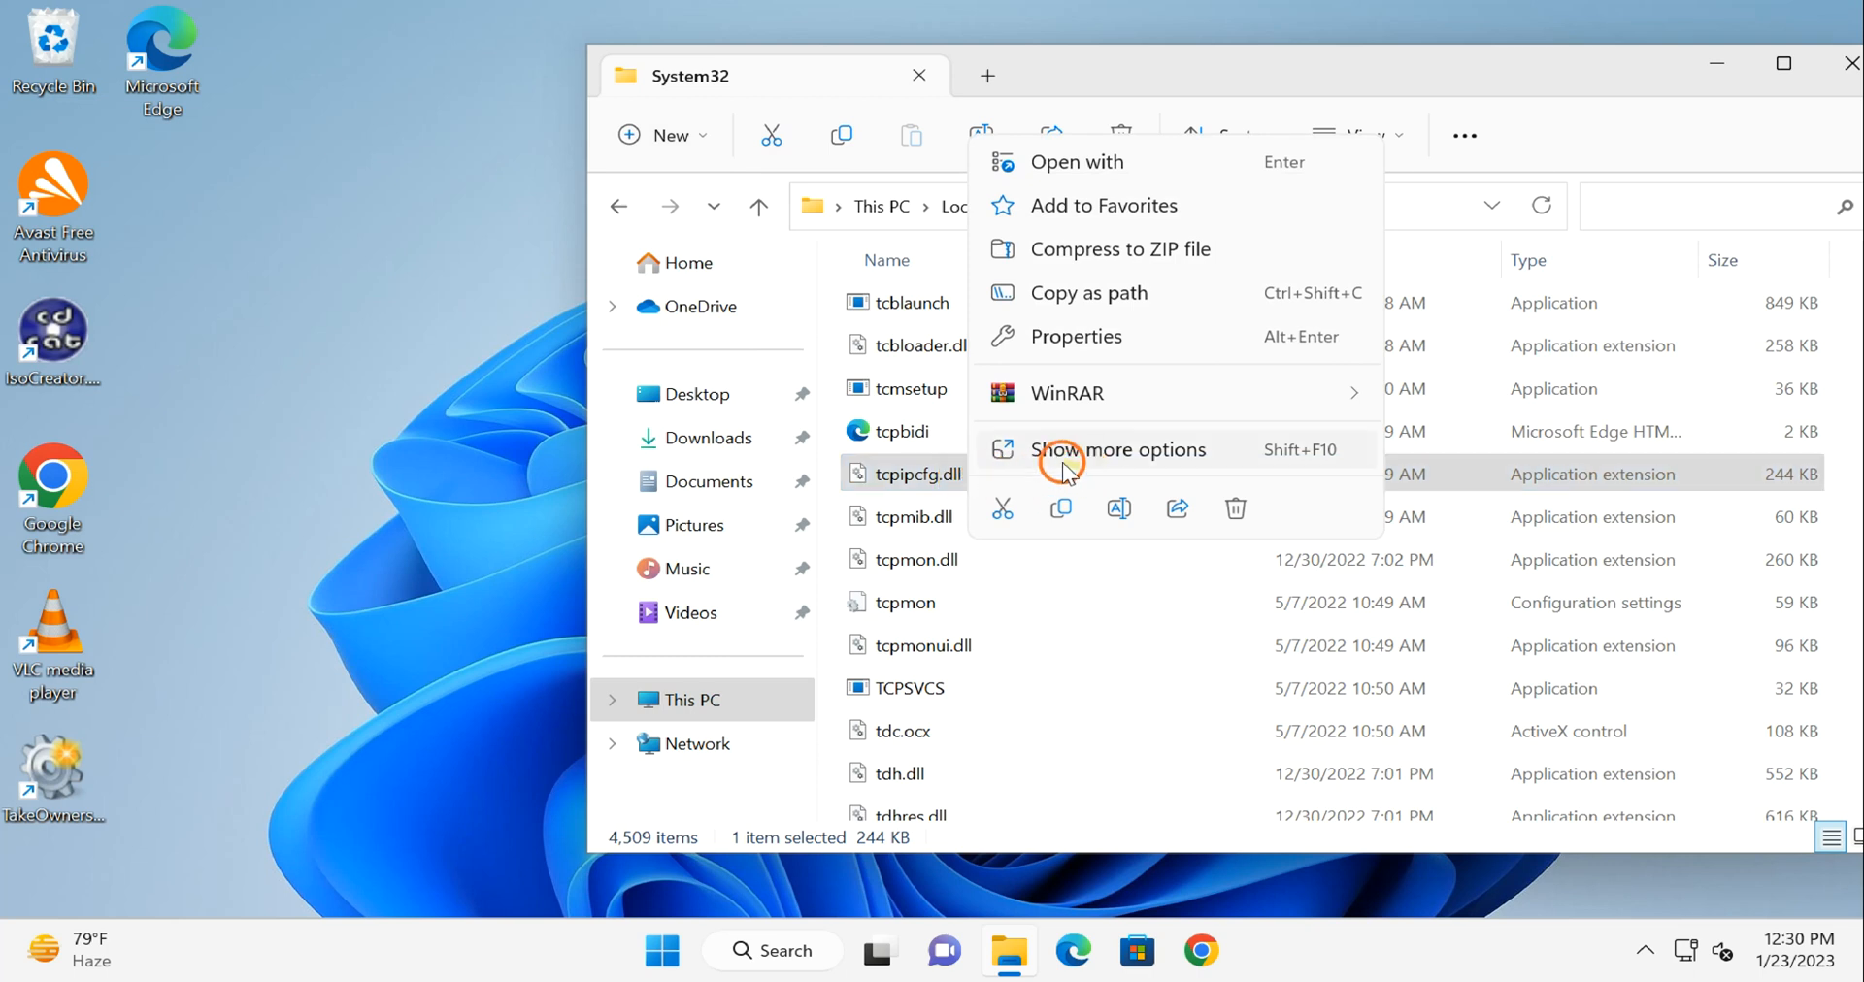
click(1079, 461)
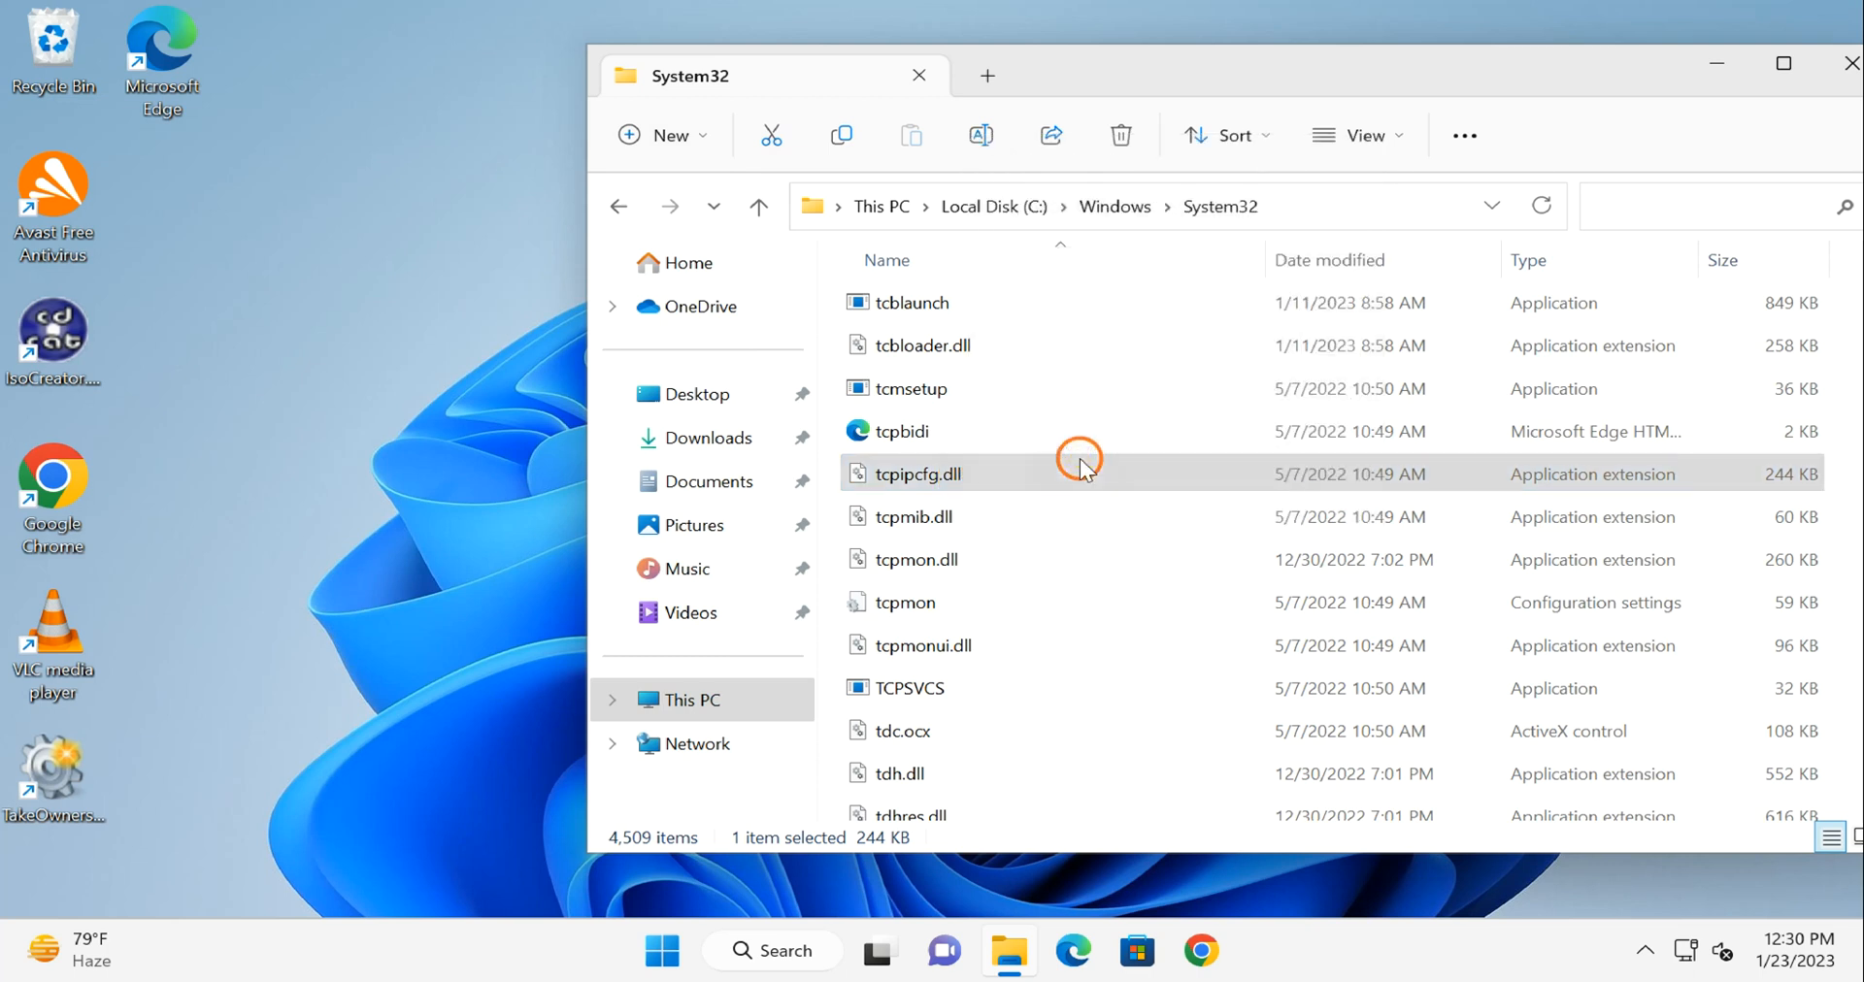
right_click(917, 474)
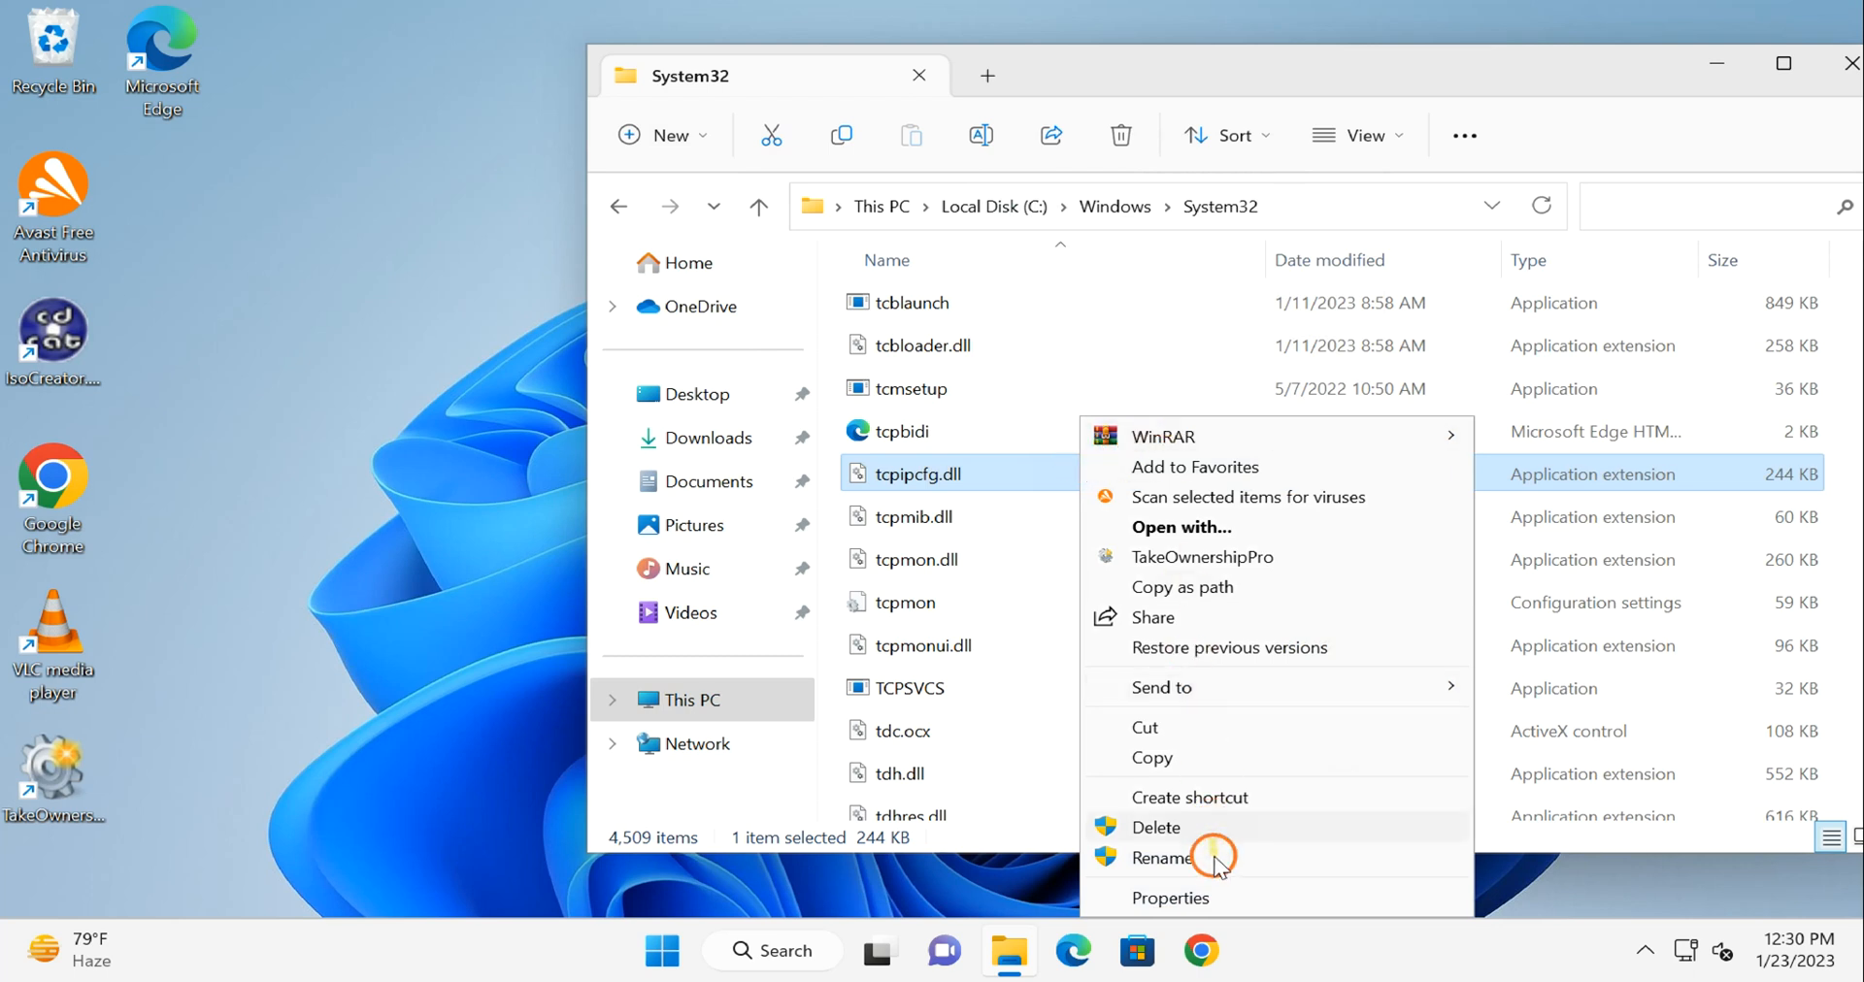
mouse_move(1260, 466)
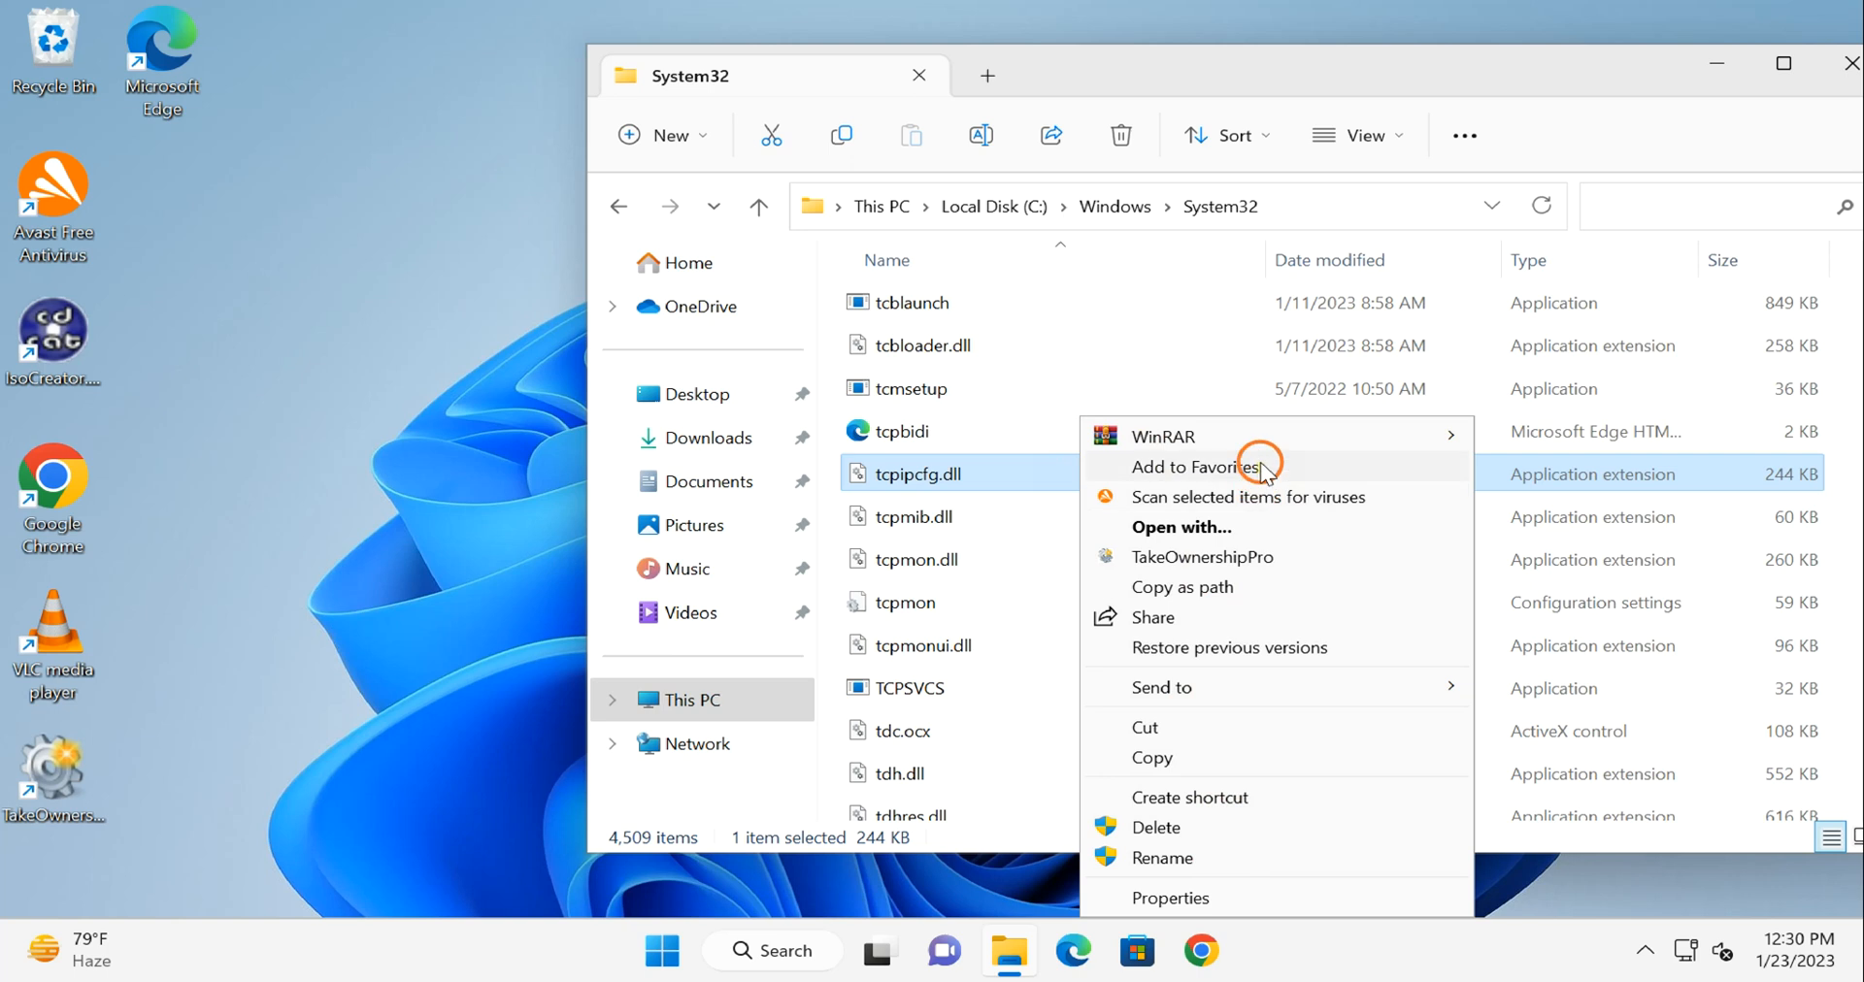
mouse_move(1244, 575)
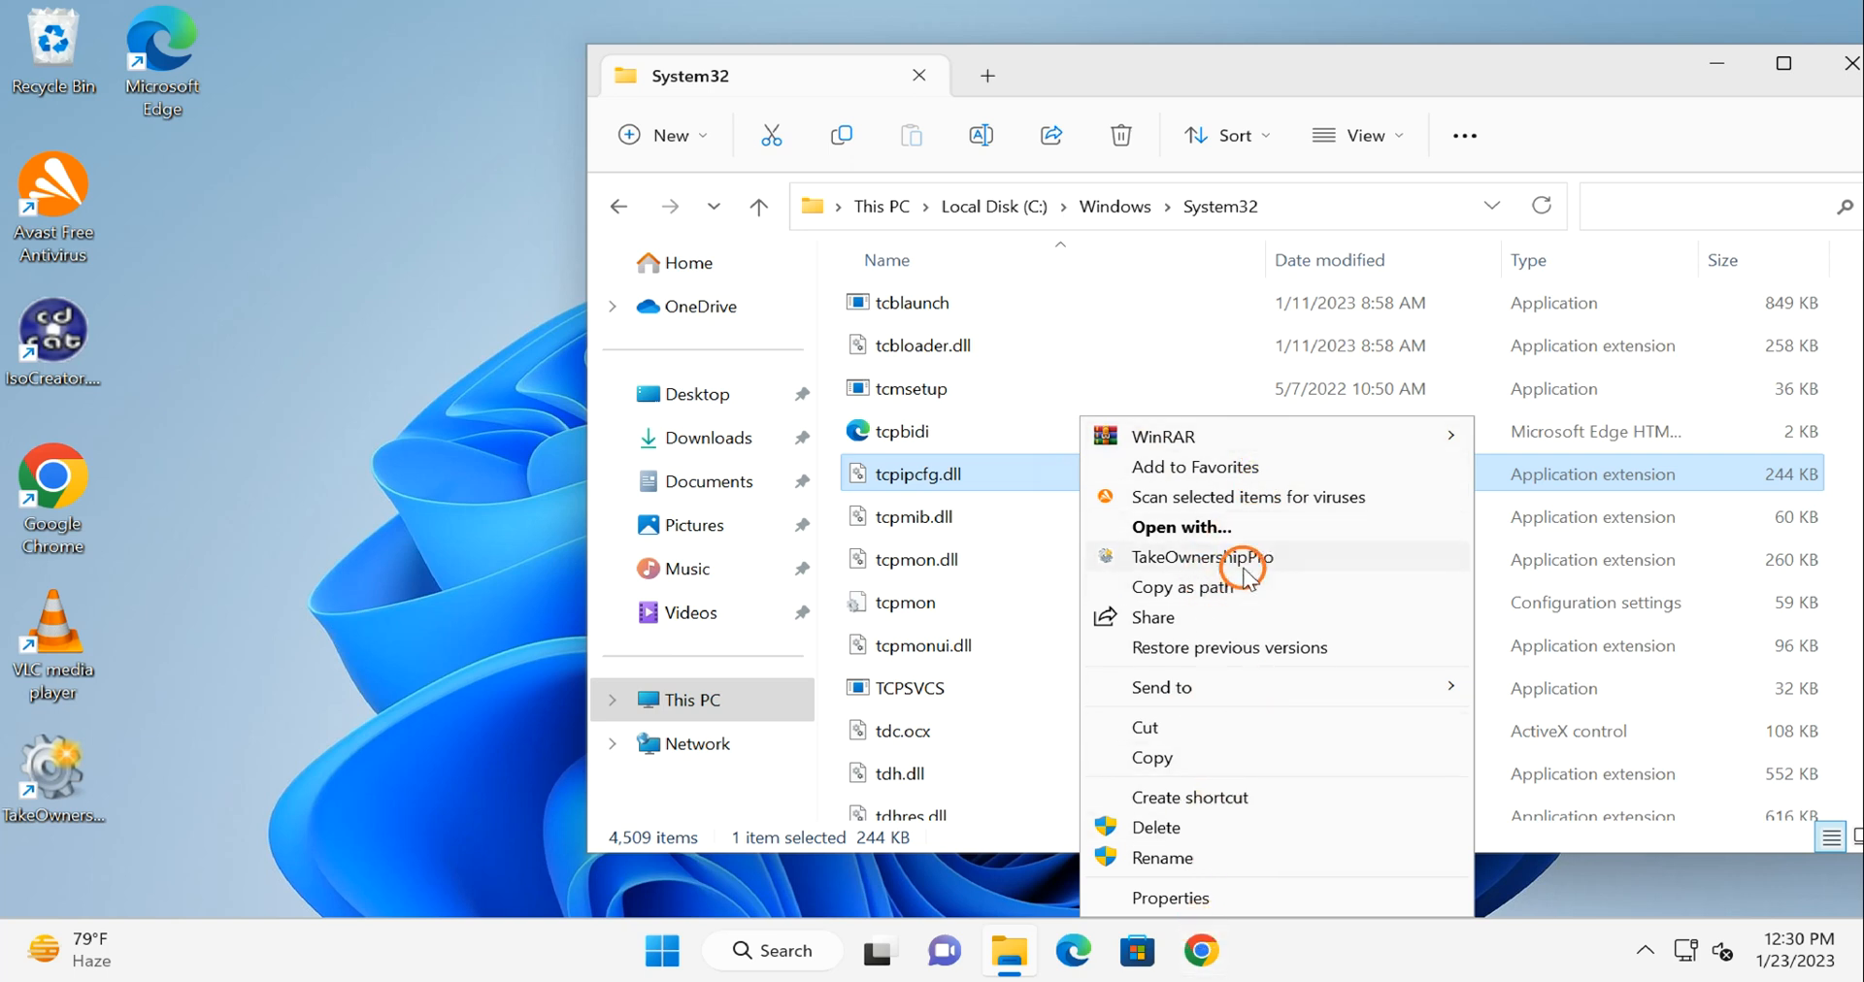
click(1201, 556)
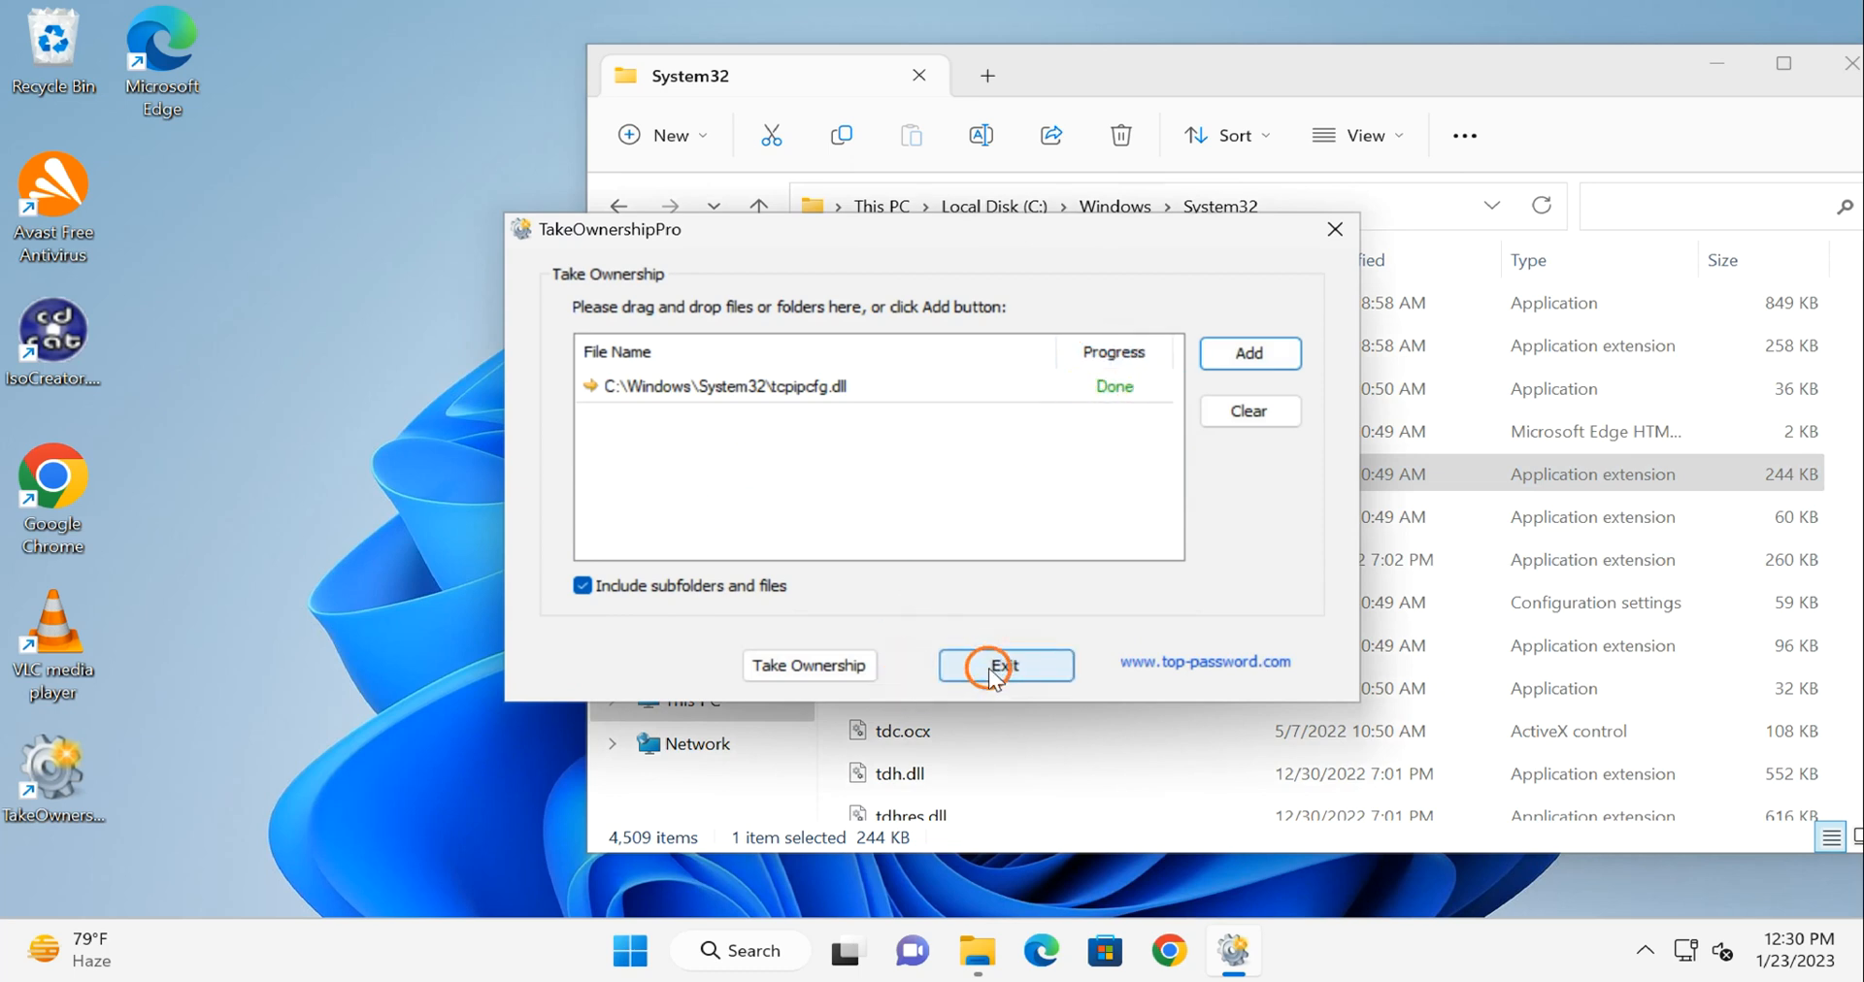
Exit TakeOwnershipPro after tcpipcfg.dll shows Done.
click(1002, 665)
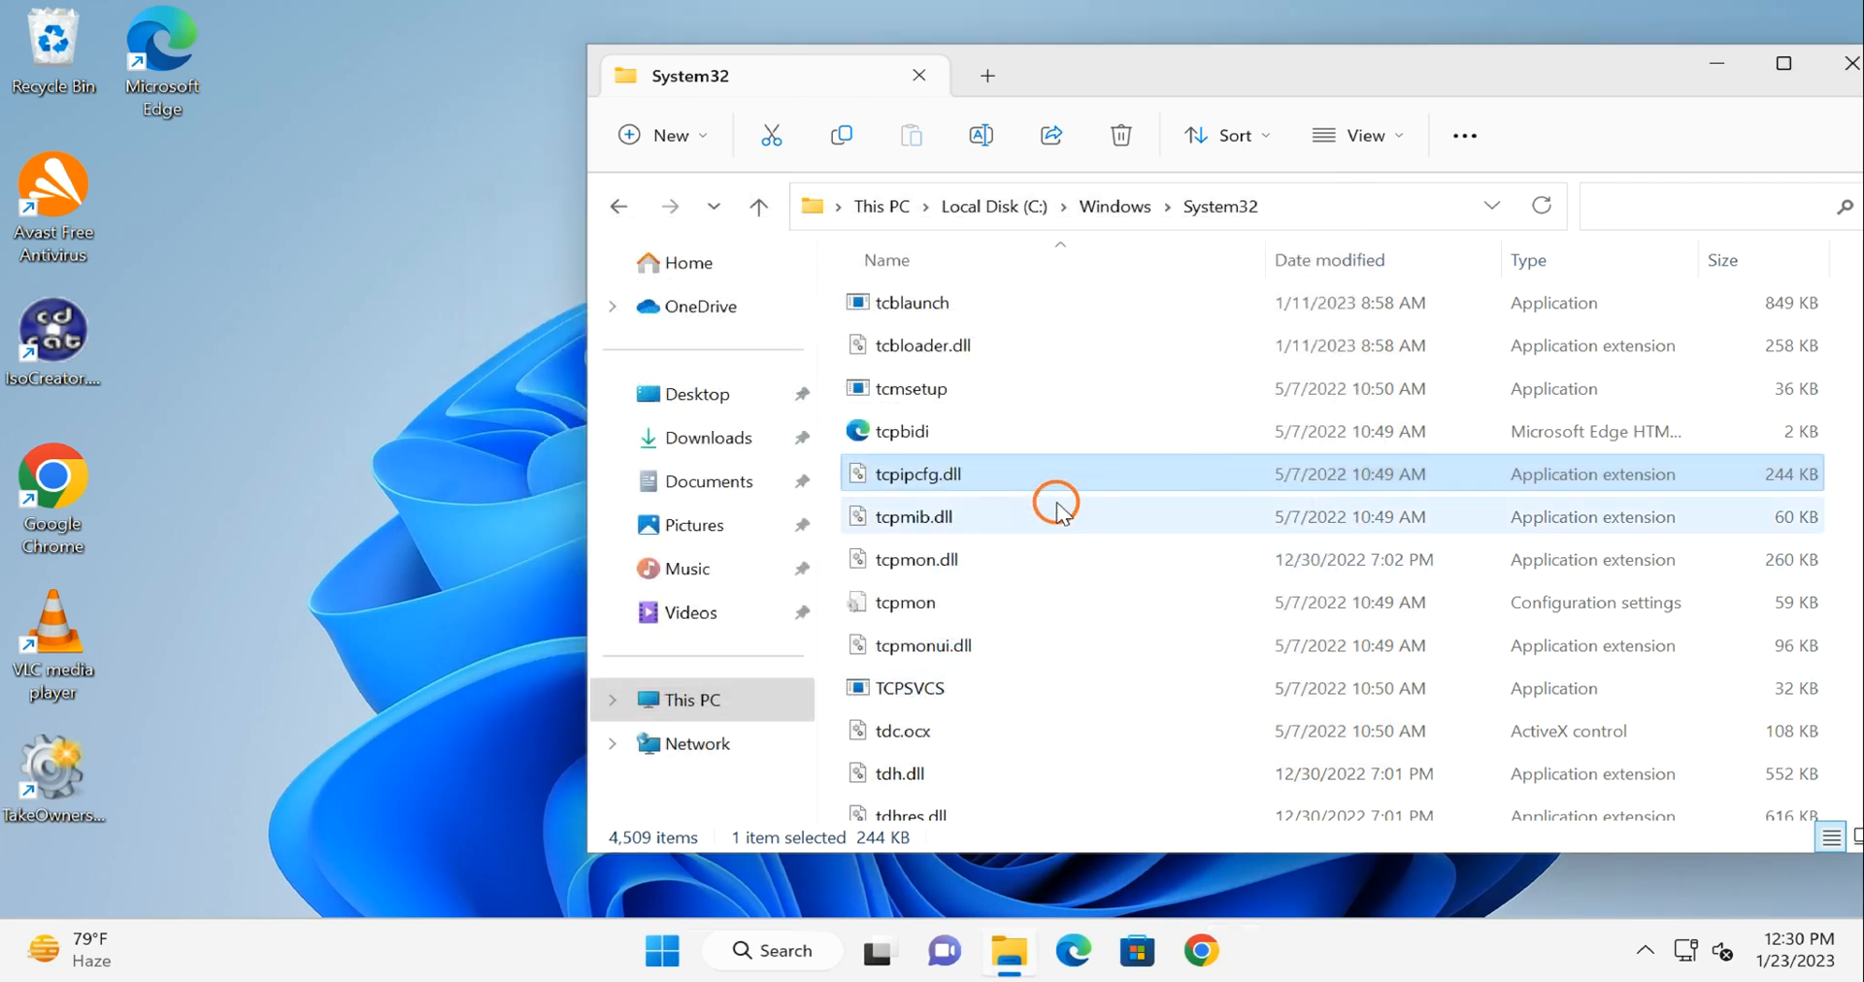